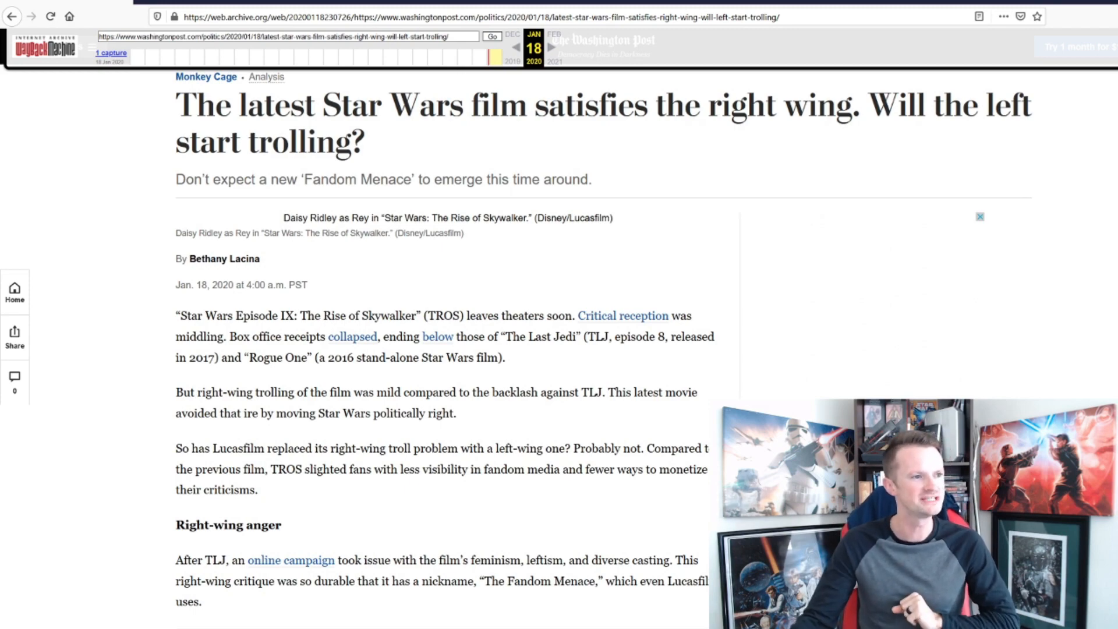
# Step: Scroll the archived article from the headline down to its 'Right-wing anger' section on the post-TLJ campaign
pyautogui.scroll(3)
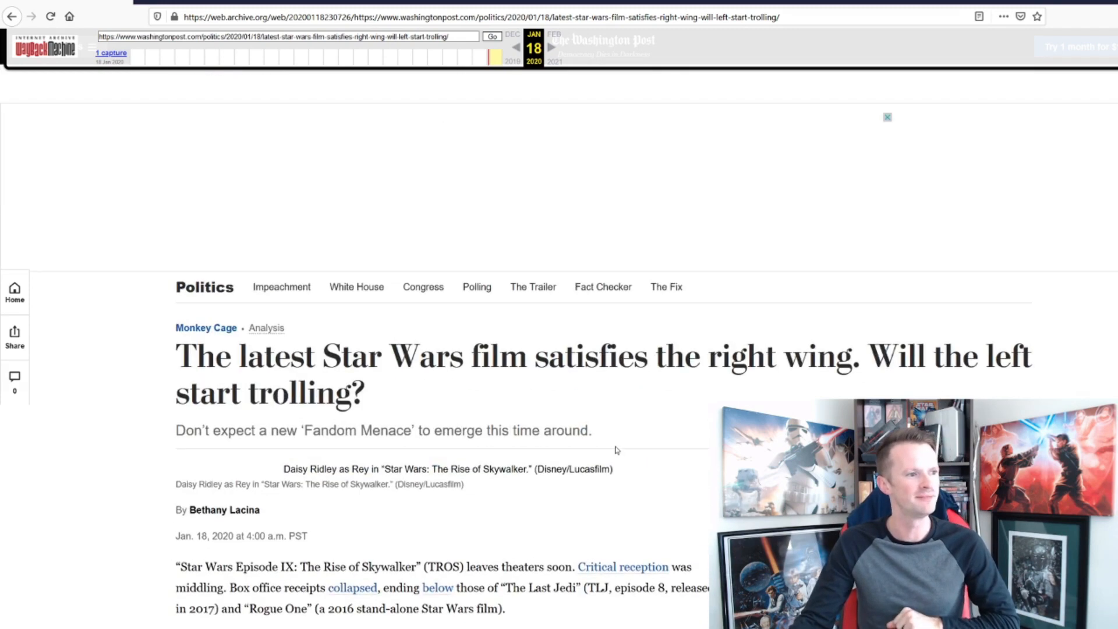
pyautogui.scroll(-3)
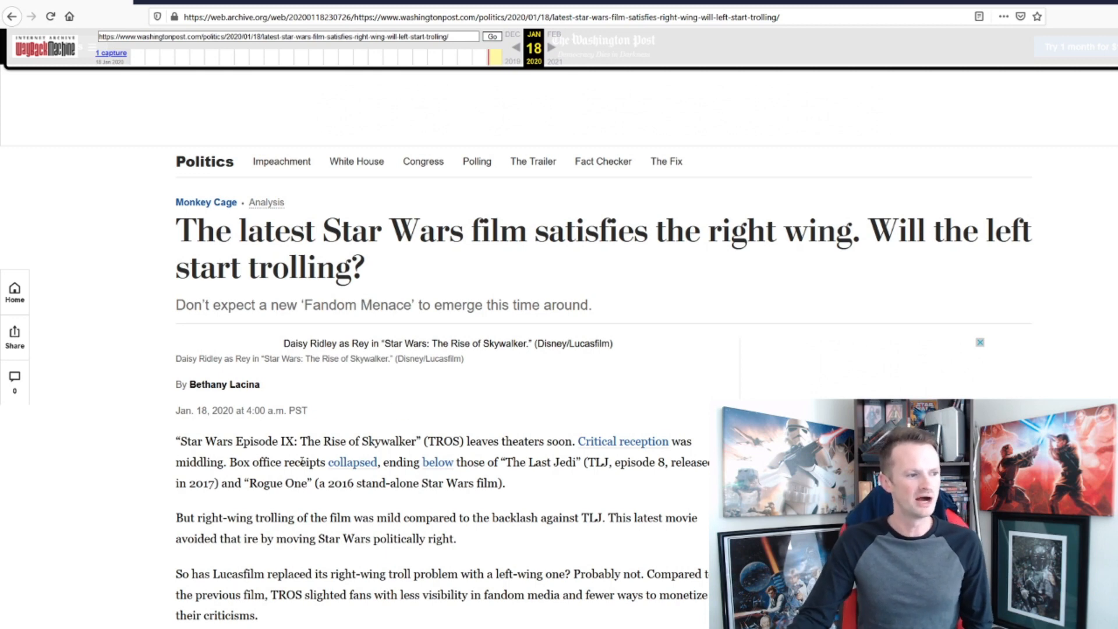
pyautogui.moveTo(539, 268)
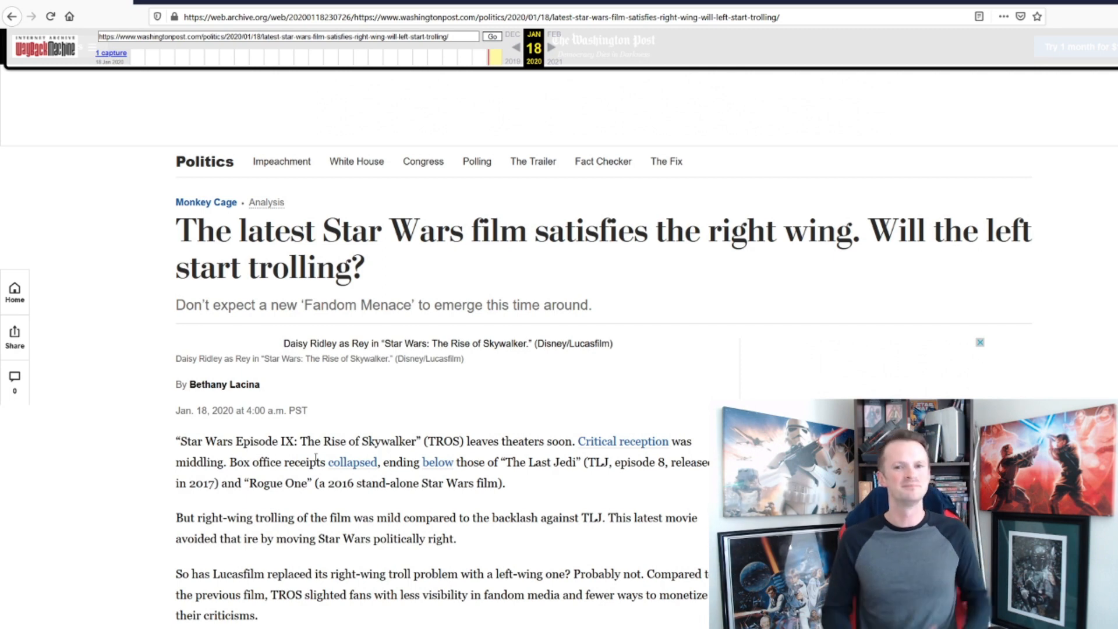
pyautogui.moveTo(126, 566)
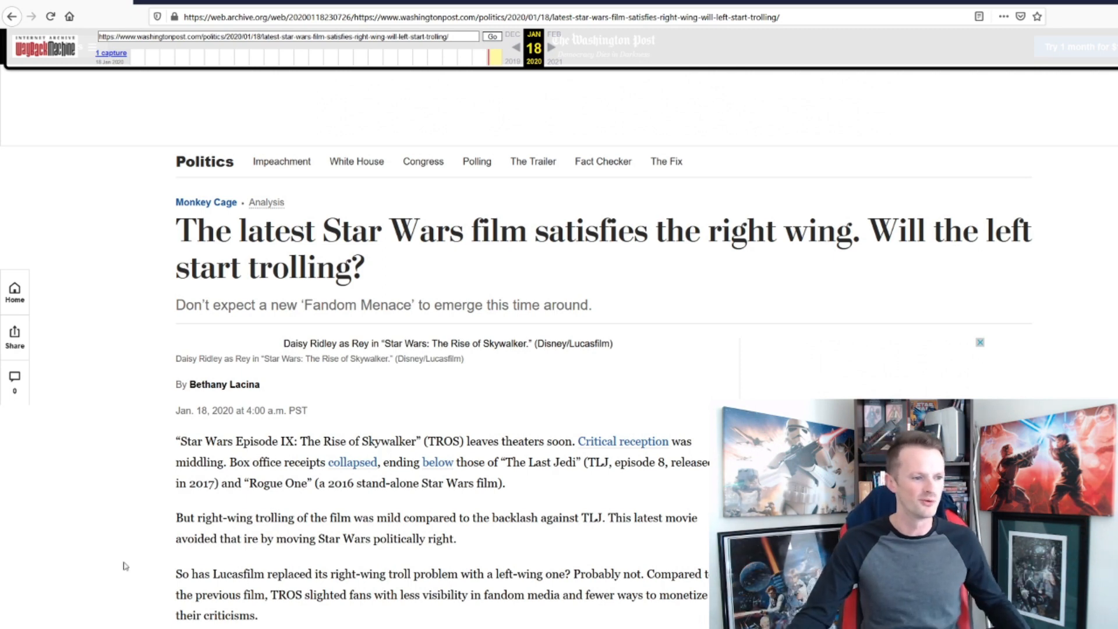
pyautogui.moveTo(269, 512)
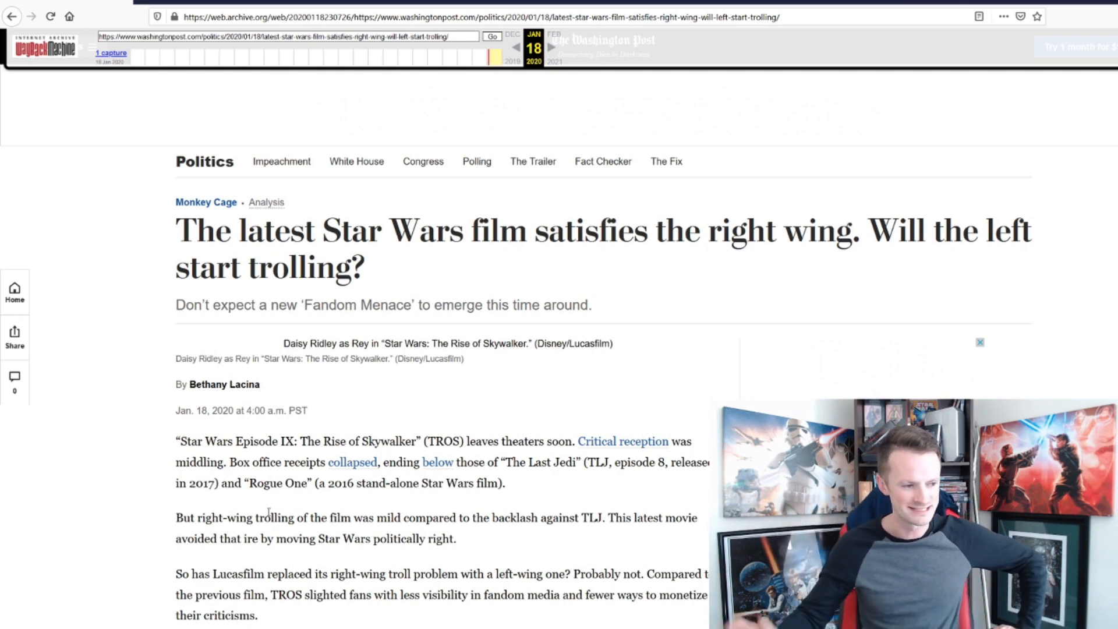
pyautogui.scroll(-3)
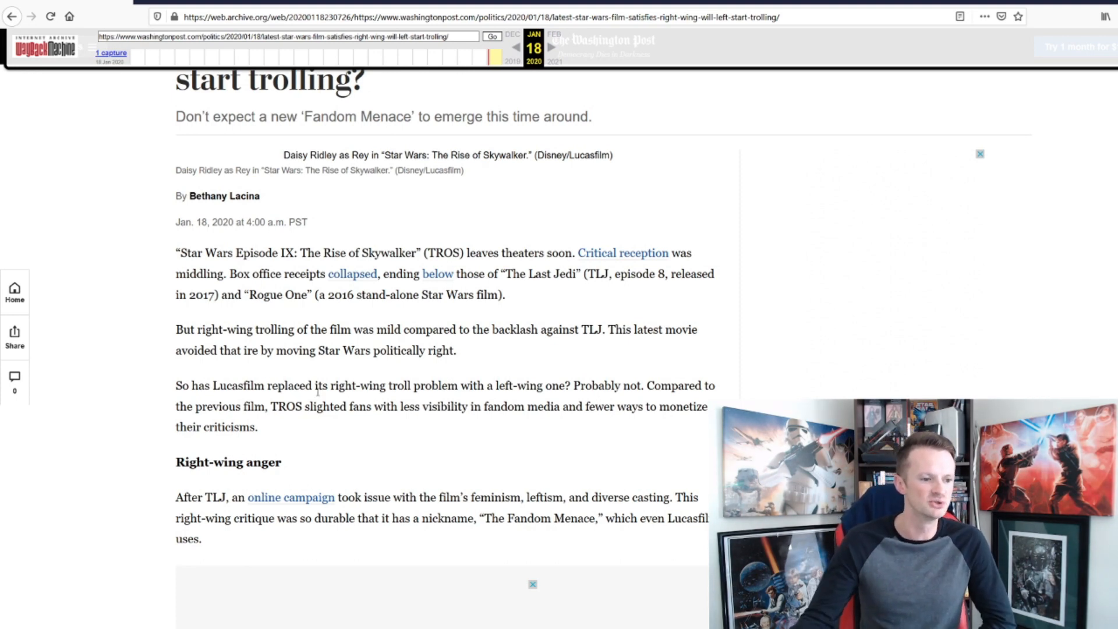
pyautogui.moveTo(4, 382)
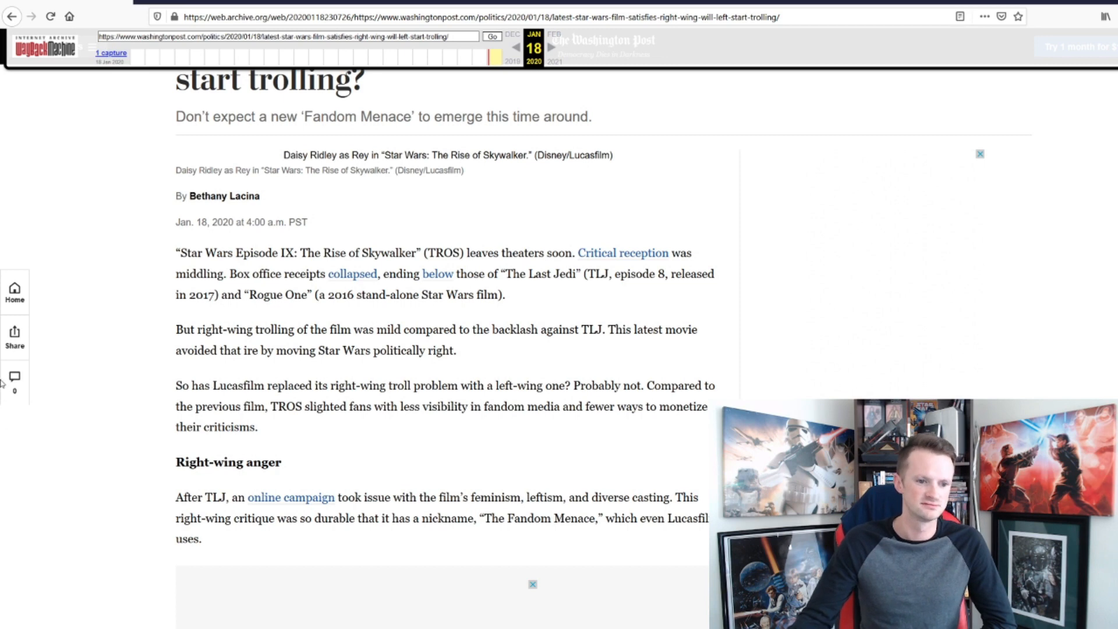
# Step: Scroll further down to the 'Who is this film for?' section on TROS appealing to TLJ critics
pyautogui.scroll(-3)
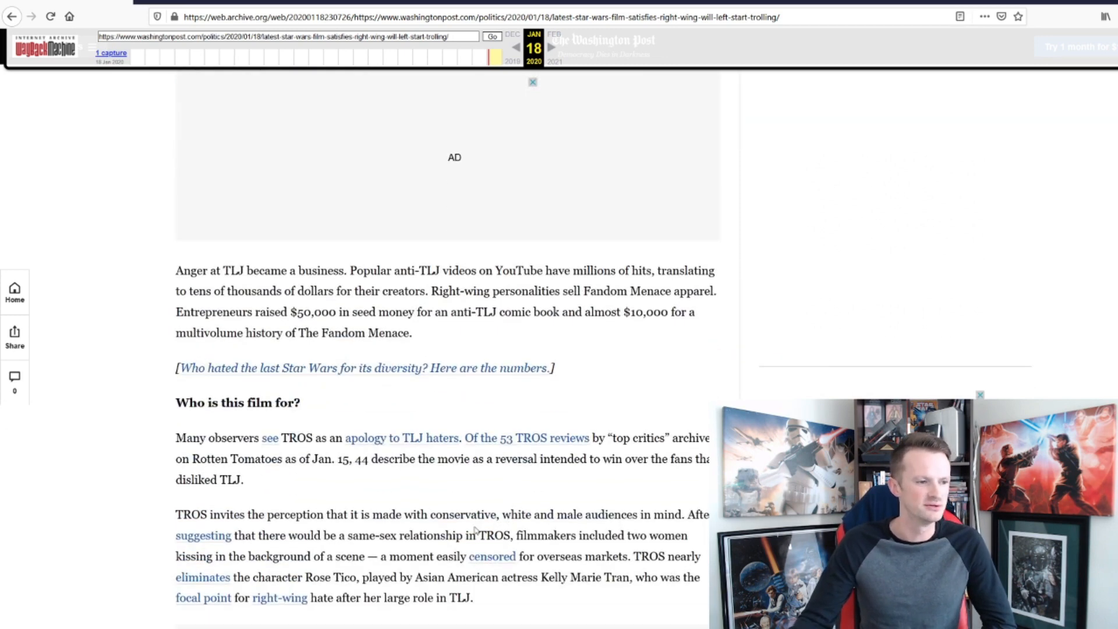
pyautogui.scroll(-3)
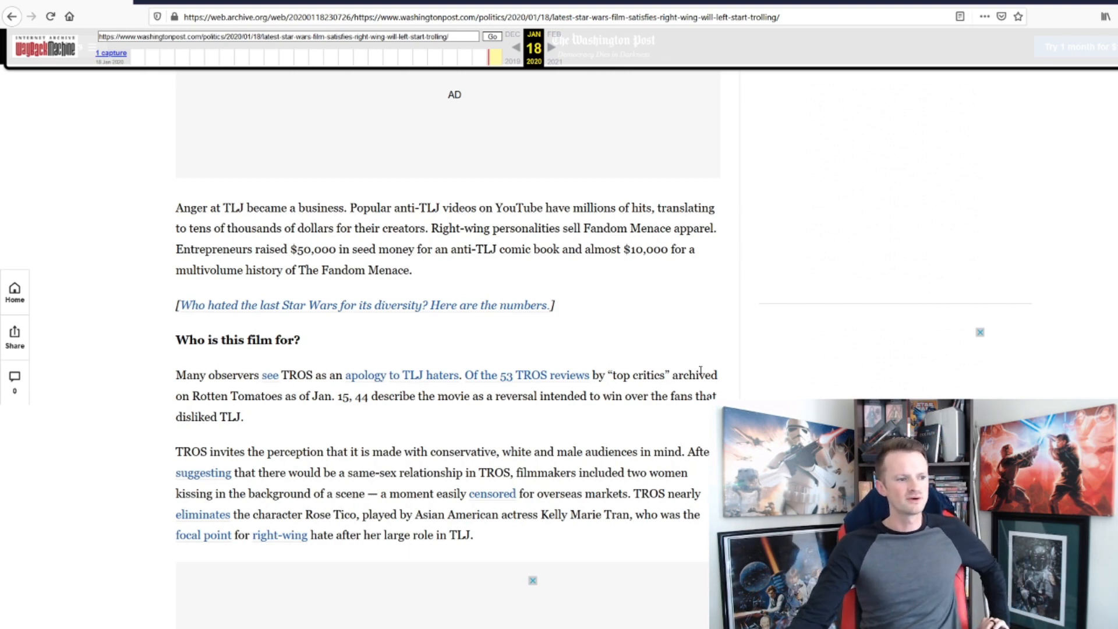
pyautogui.moveTo(579, 411)
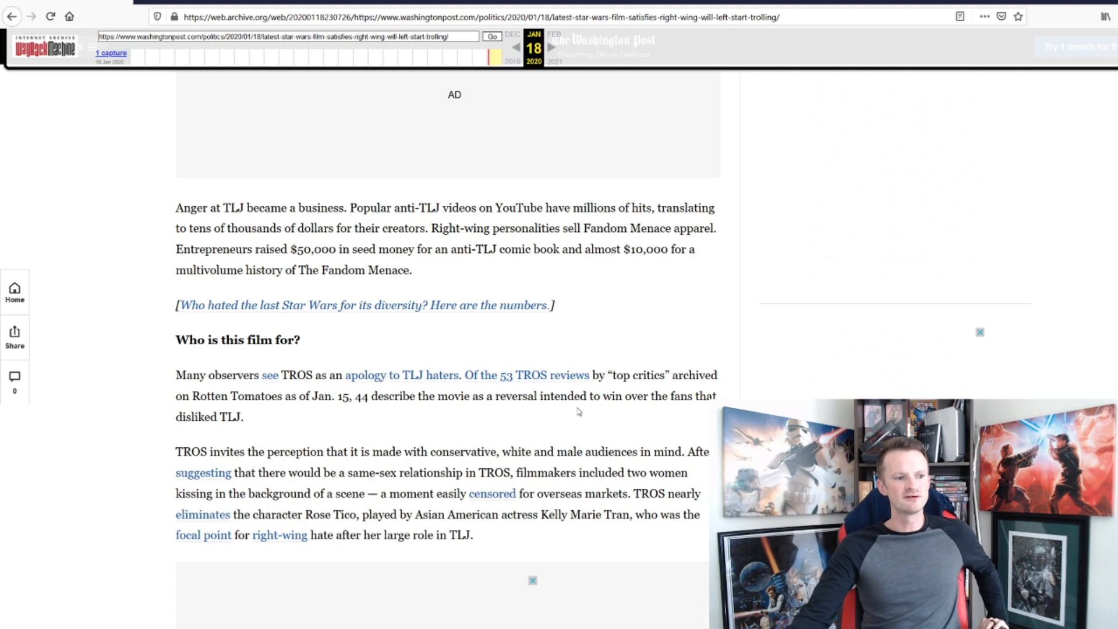
pyautogui.moveTo(237, 431)
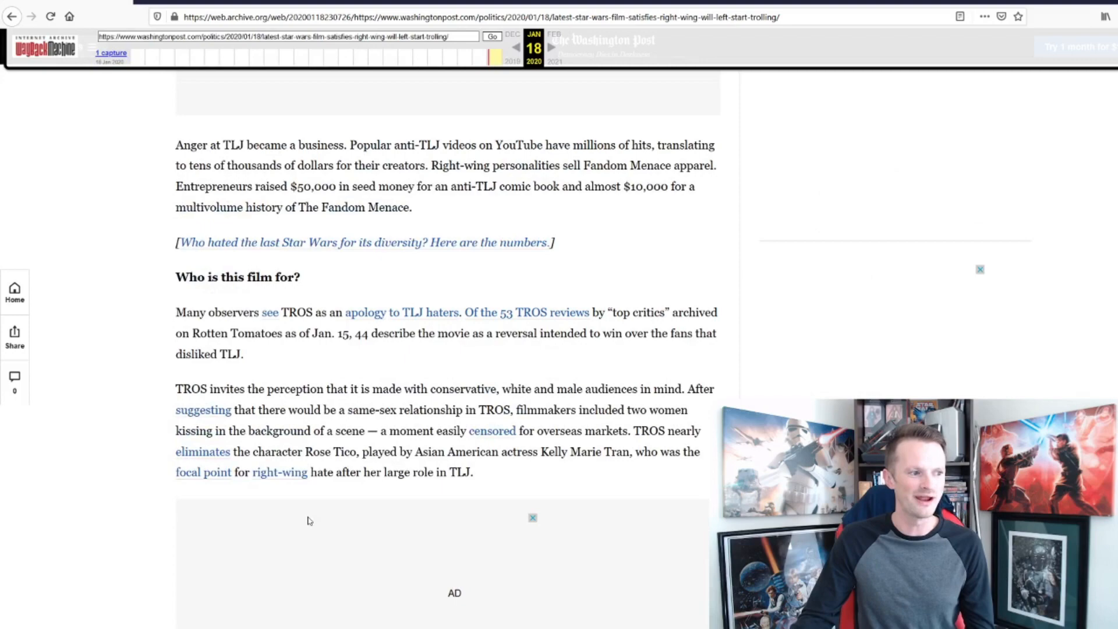
pyautogui.moveTo(386, 531)
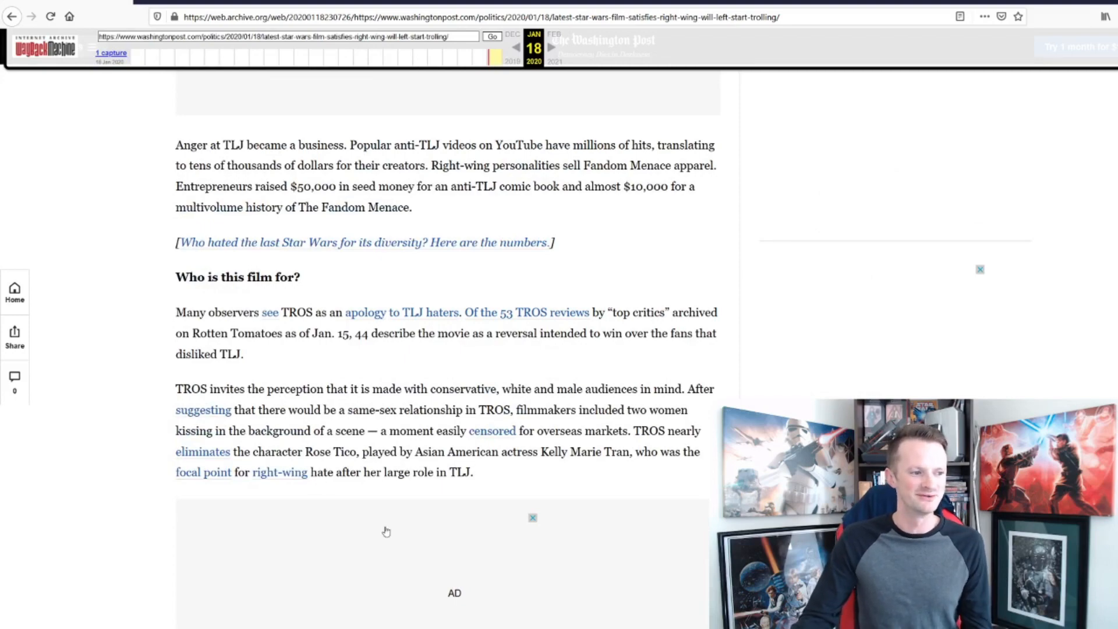
# Step: Scroll down to the 'A smaller fandom platform' passage on Rebel Force Radio's right-wing pivot
pyautogui.scroll(-3)
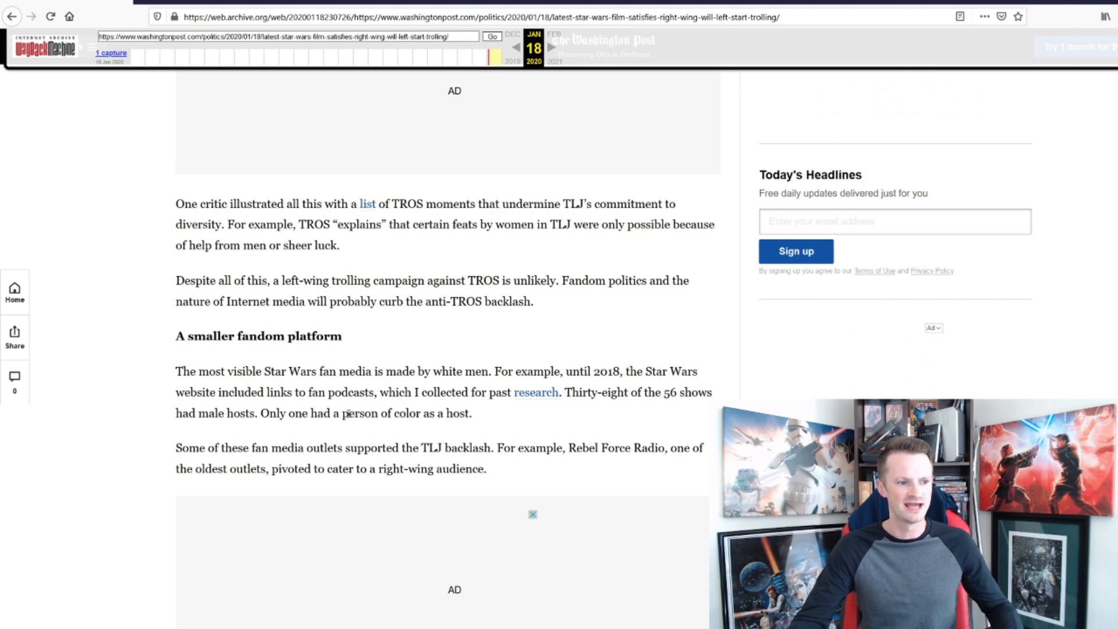
# Step: Scroll past the fan-platform paragraphs to the 'TLJ and the right-wing media' section
pyautogui.scroll(-3)
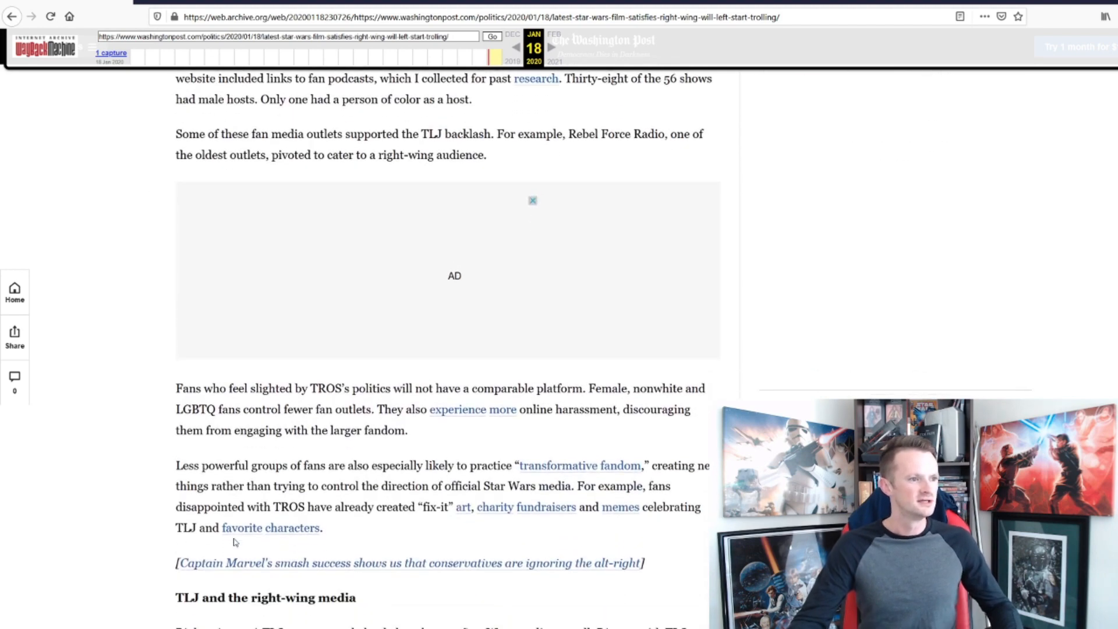
pyautogui.scroll(-3)
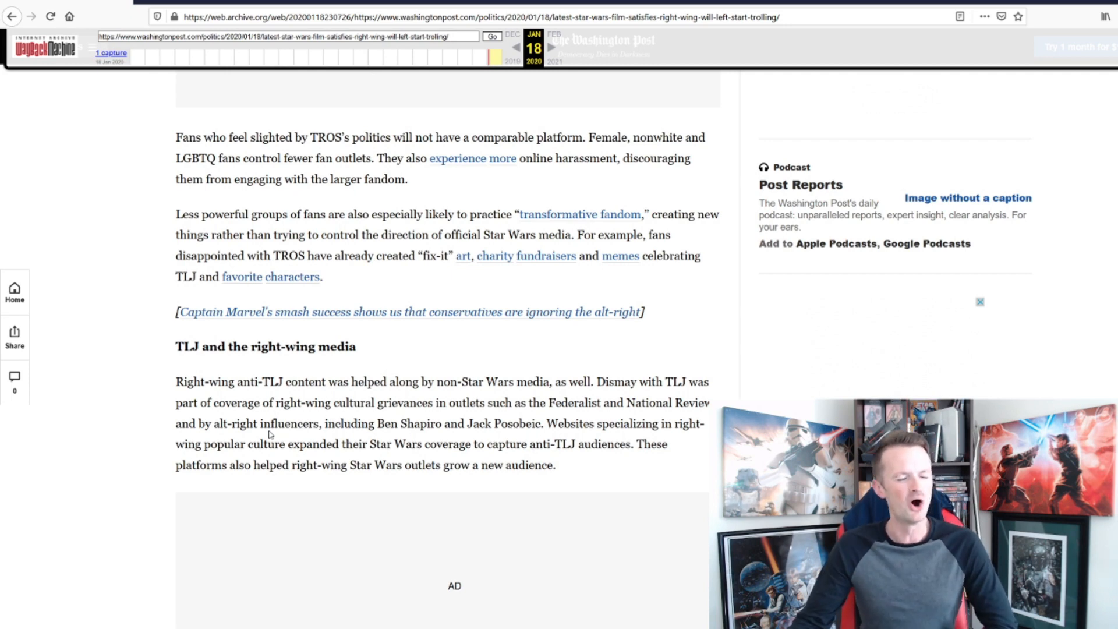
pyautogui.moveTo(389, 420)
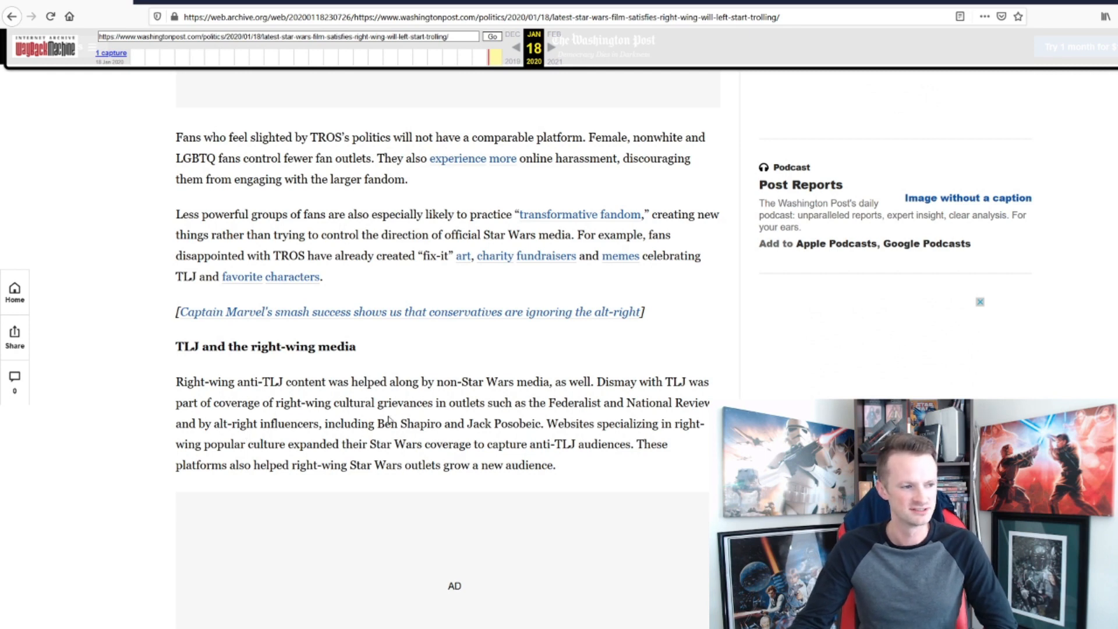
# Step: Select 'alt-right' in the text and scroll to the 'no comparable left-wing media ecosystem' line and 'Bullying the detractors' heading
pyautogui.doubleClick(409, 424)
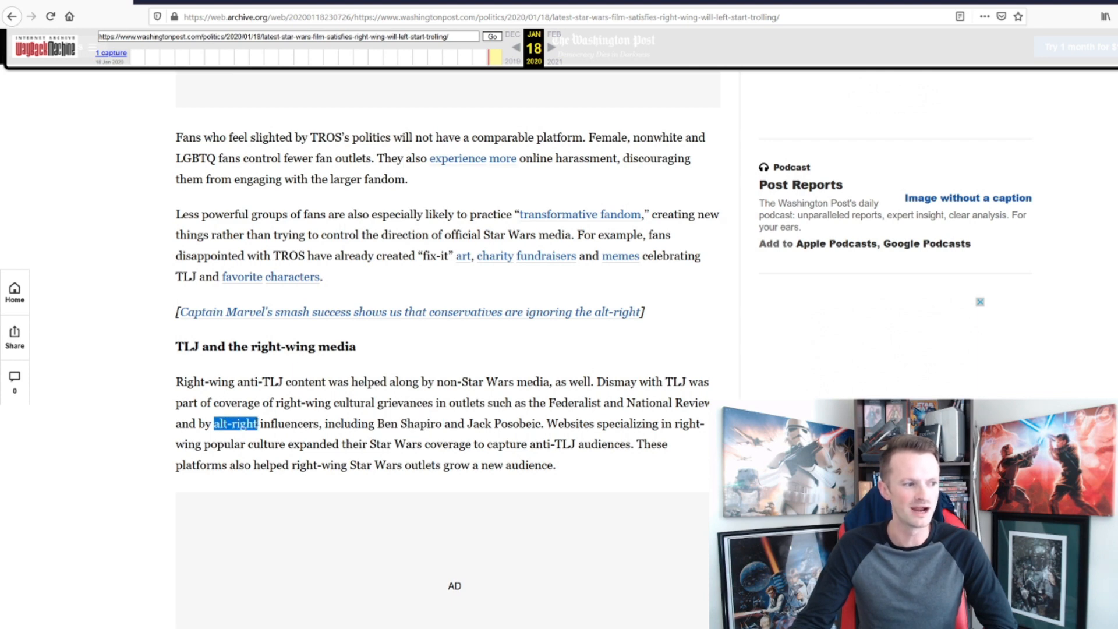
pyautogui.moveTo(404, 434)
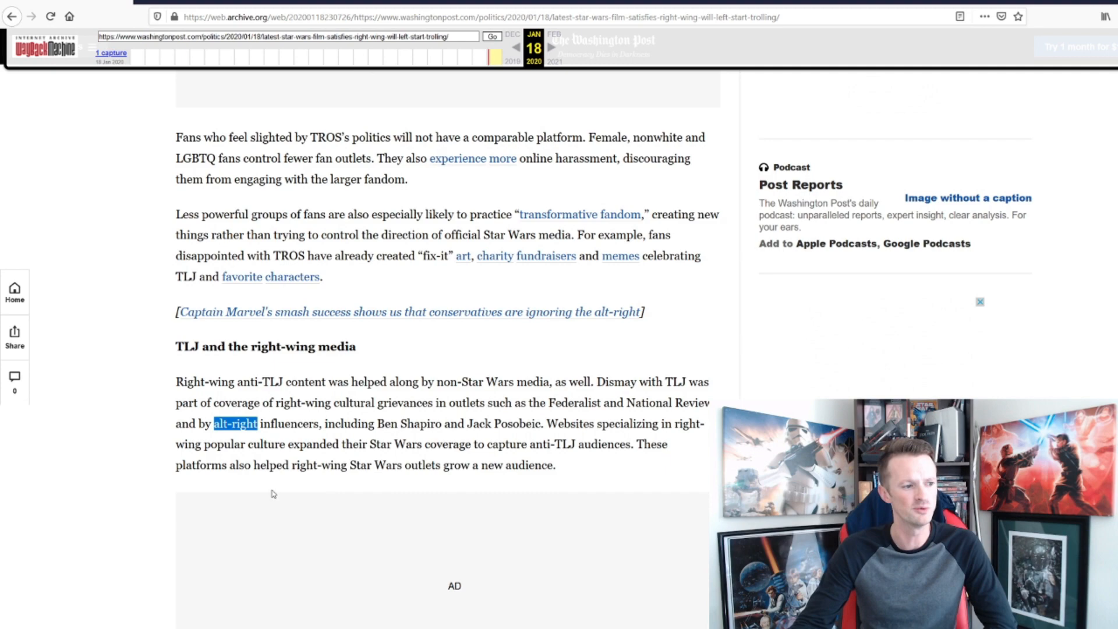
pyautogui.scroll(-3)
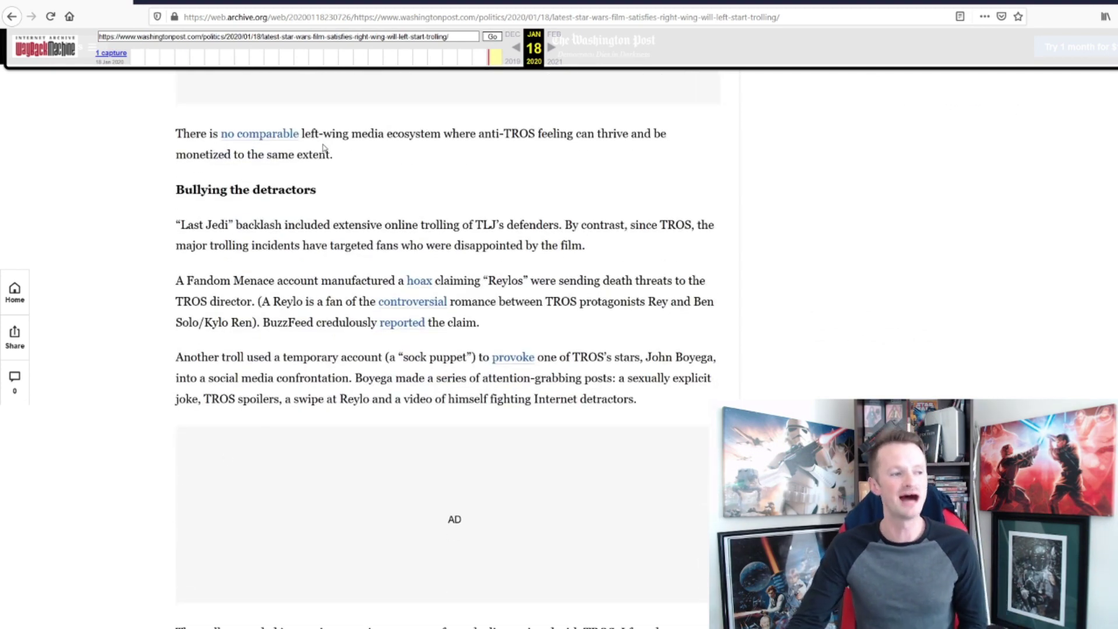
pyautogui.moveTo(488, 147)
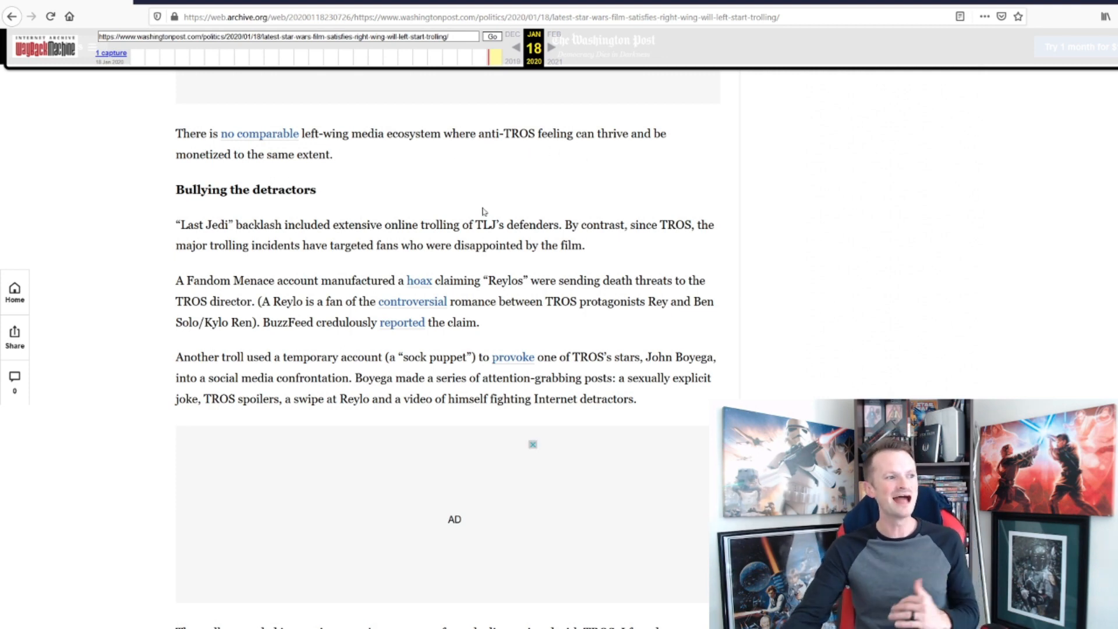
pyautogui.moveTo(410, 312)
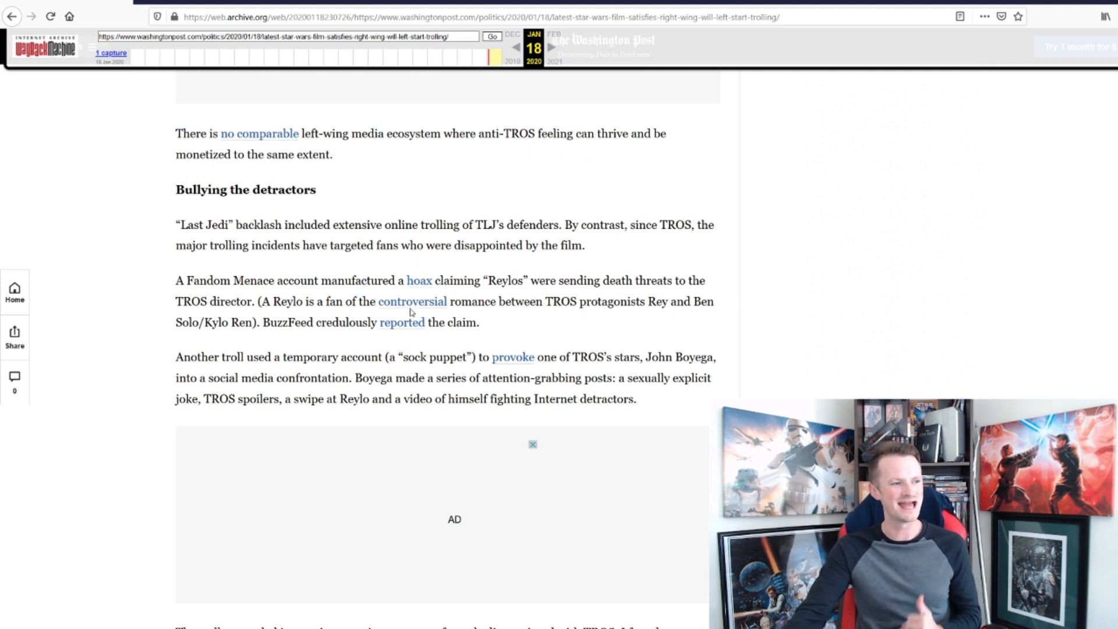
pyautogui.scroll(-3)
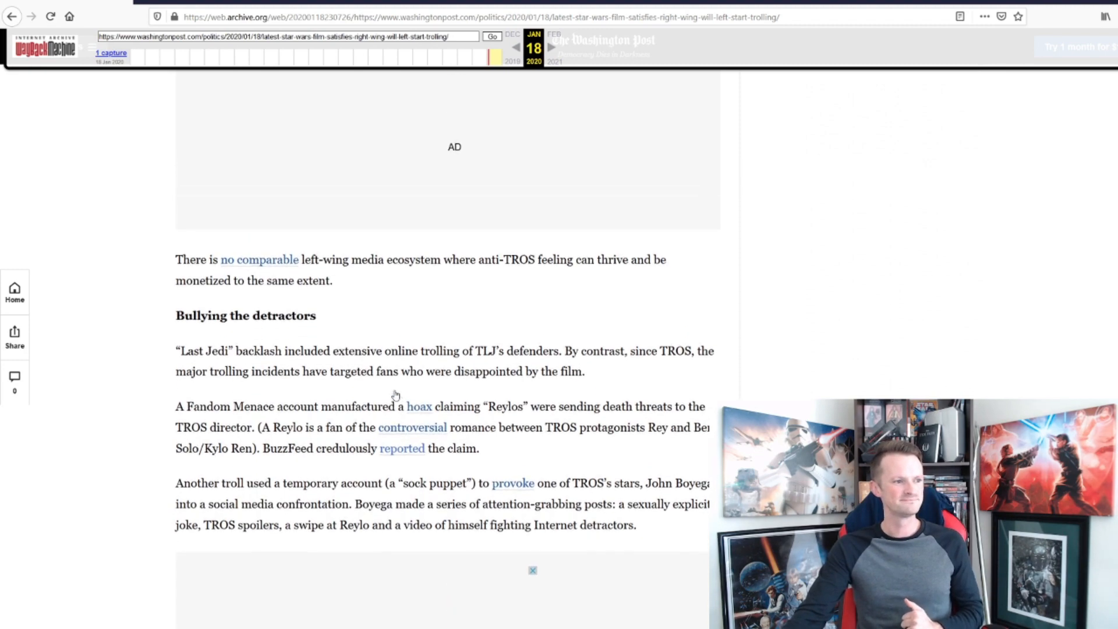
pyautogui.scroll(3)
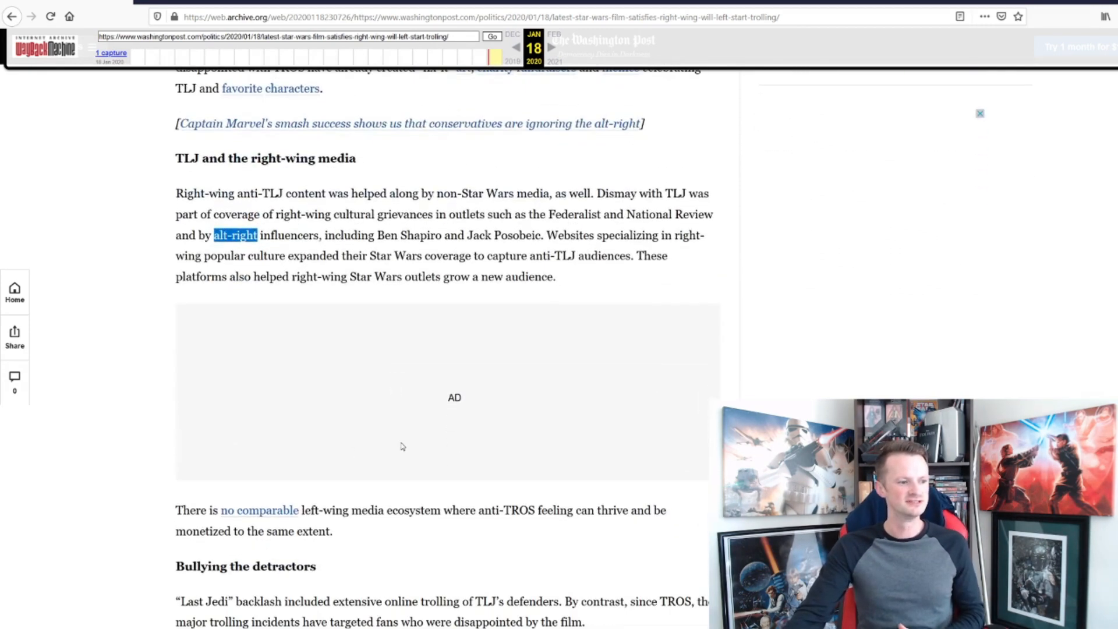
pyautogui.moveTo(342, 532)
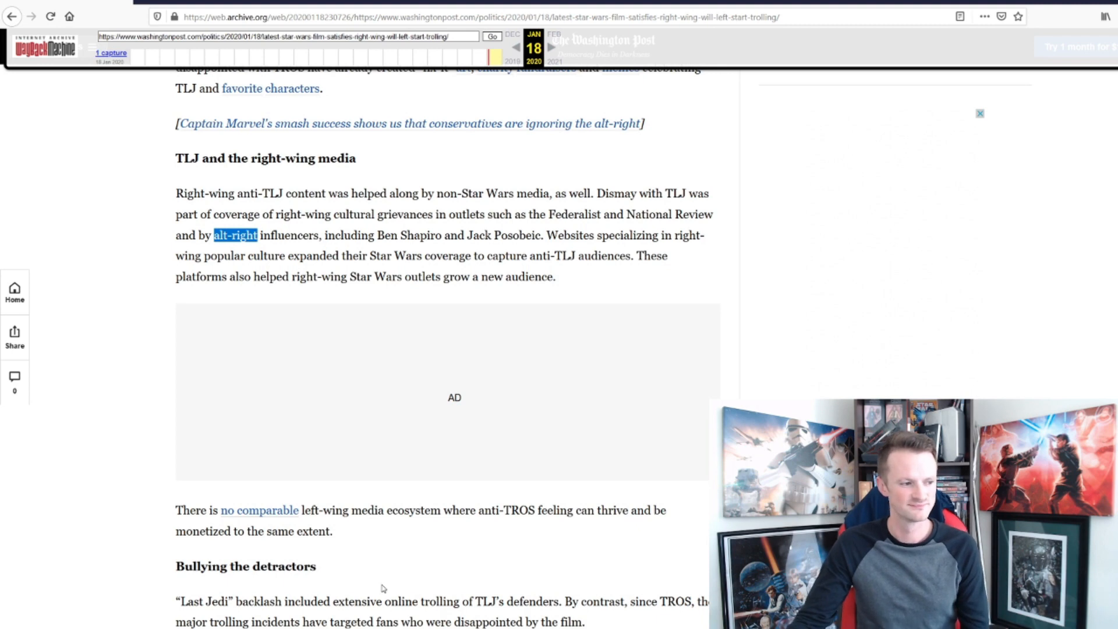
pyautogui.moveTo(356, 552)
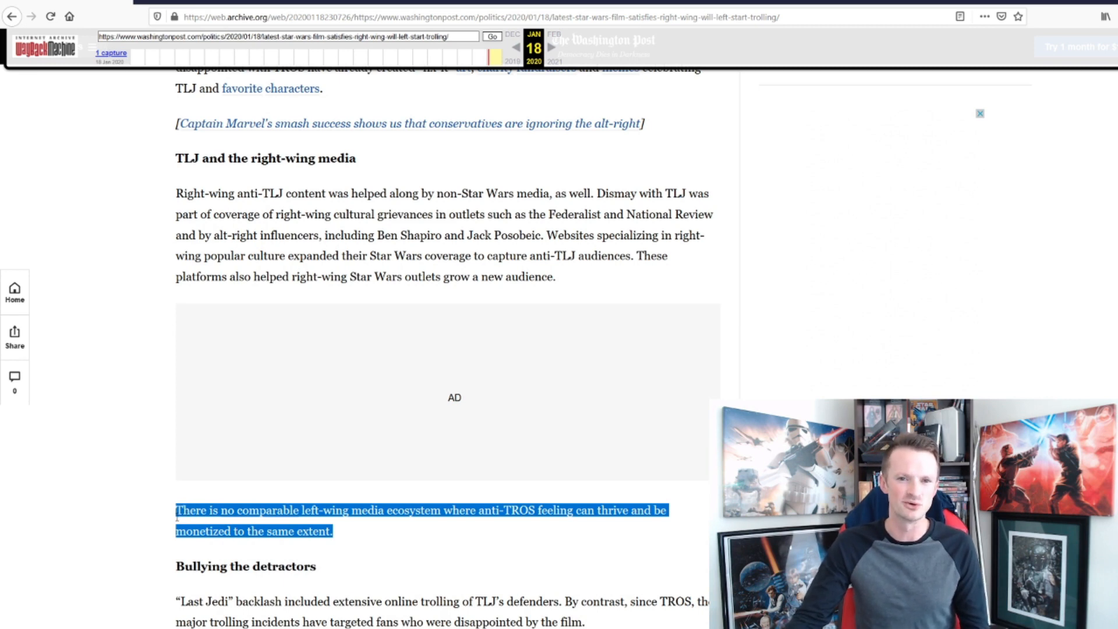
pyautogui.scroll(-3)
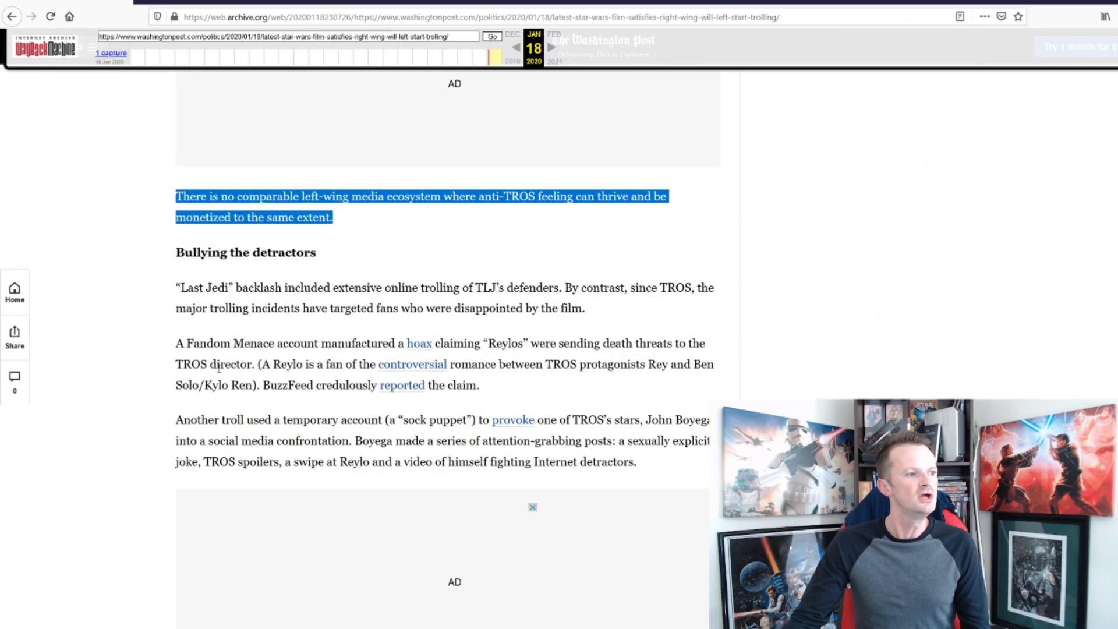
pyautogui.scroll(-3)
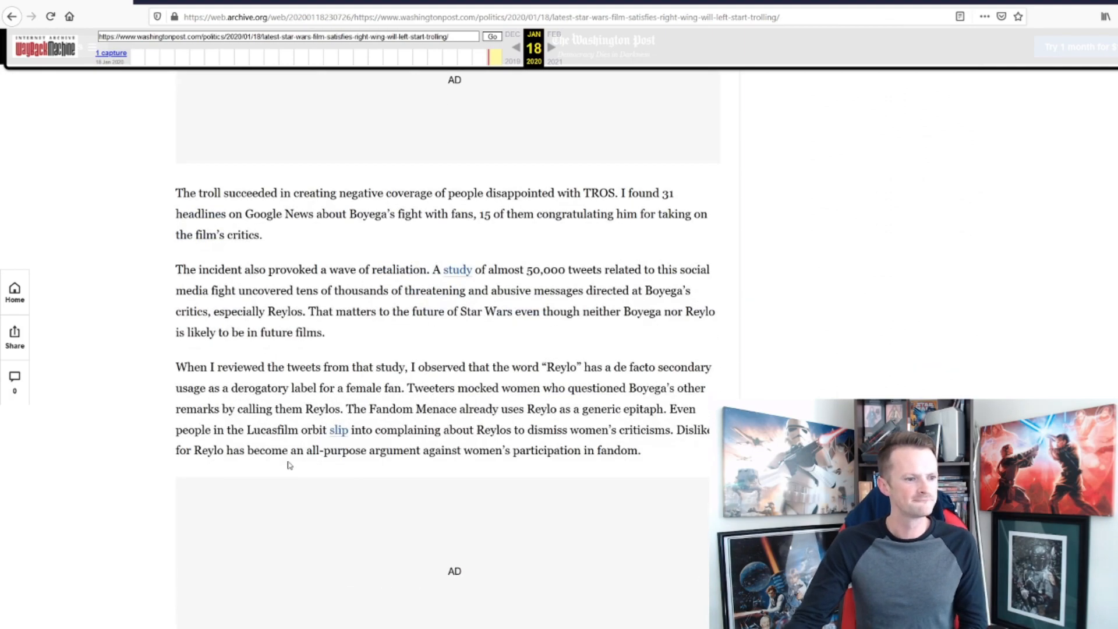
pyautogui.scroll(-3)
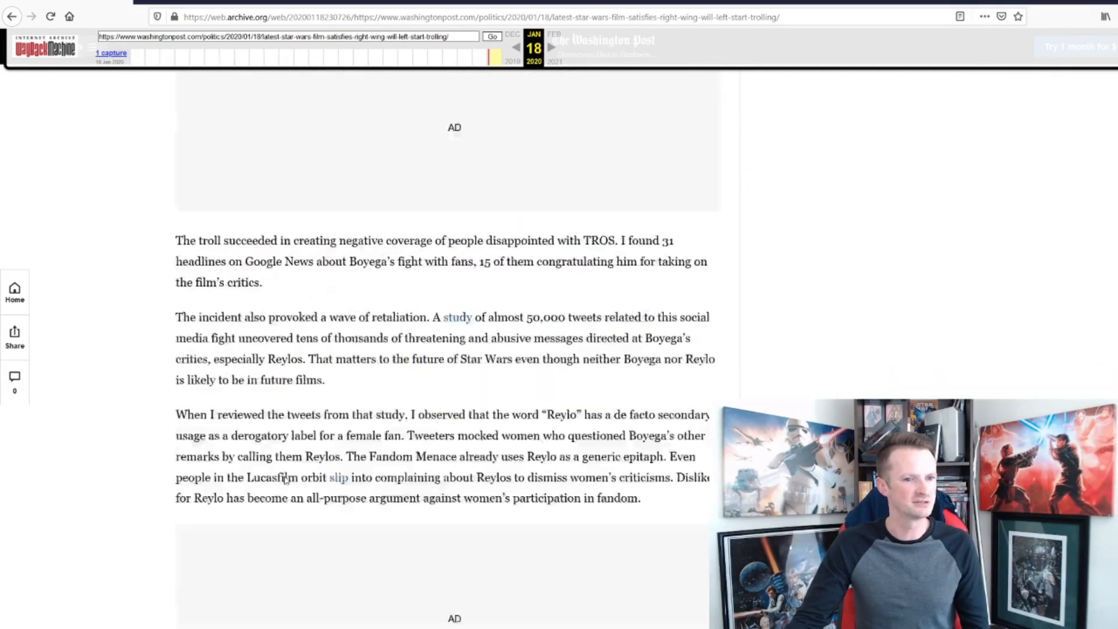
pyautogui.scroll(3)
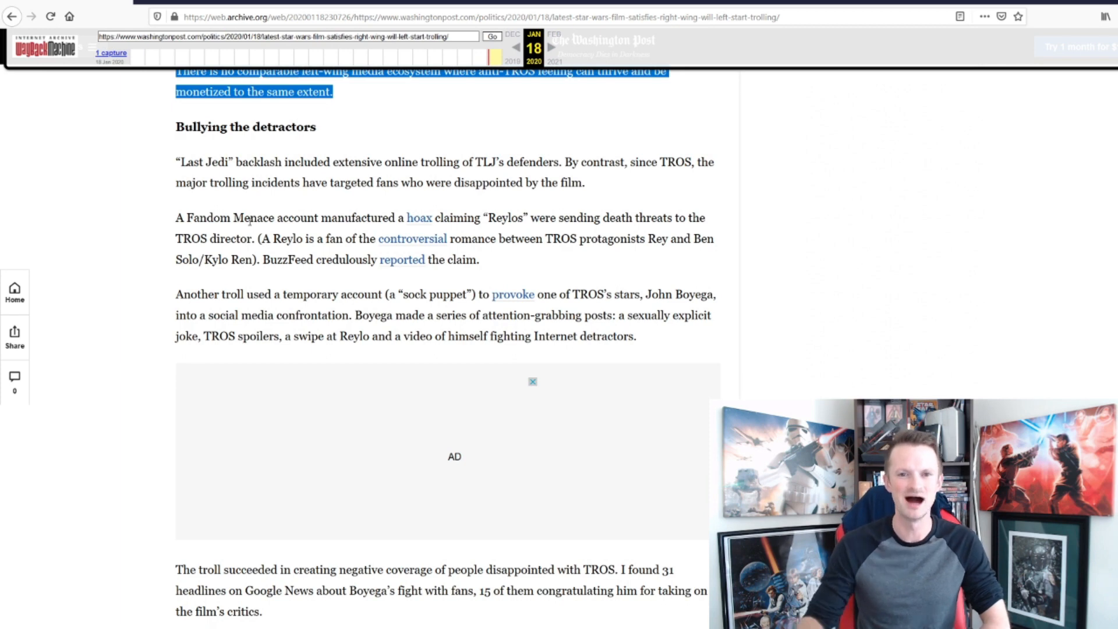
pyautogui.scroll(-3)
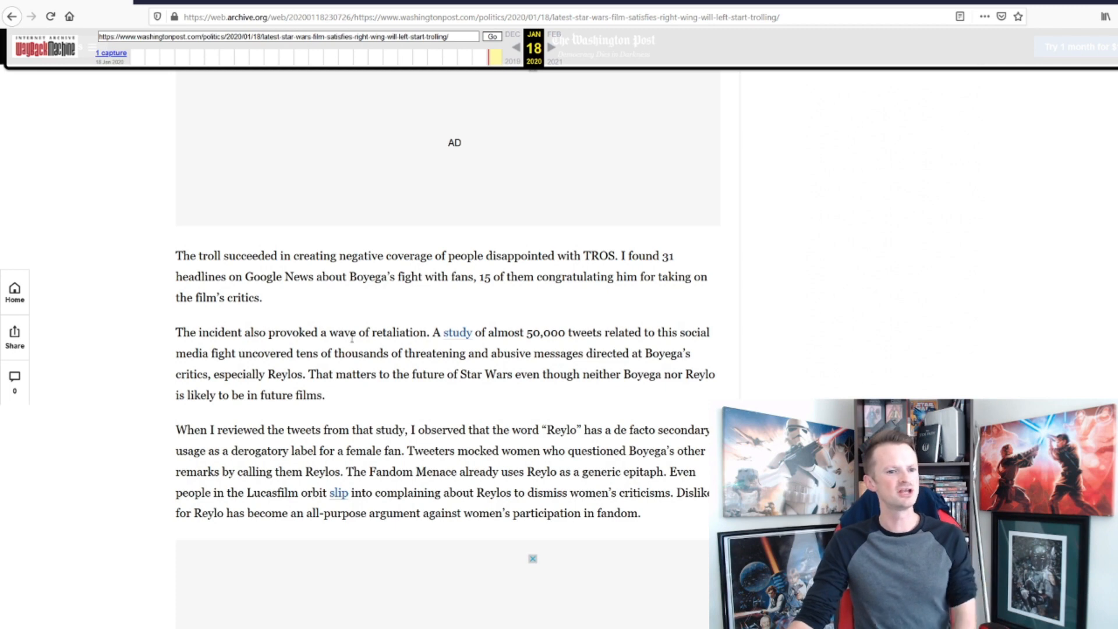
pyautogui.moveTo(447, 339)
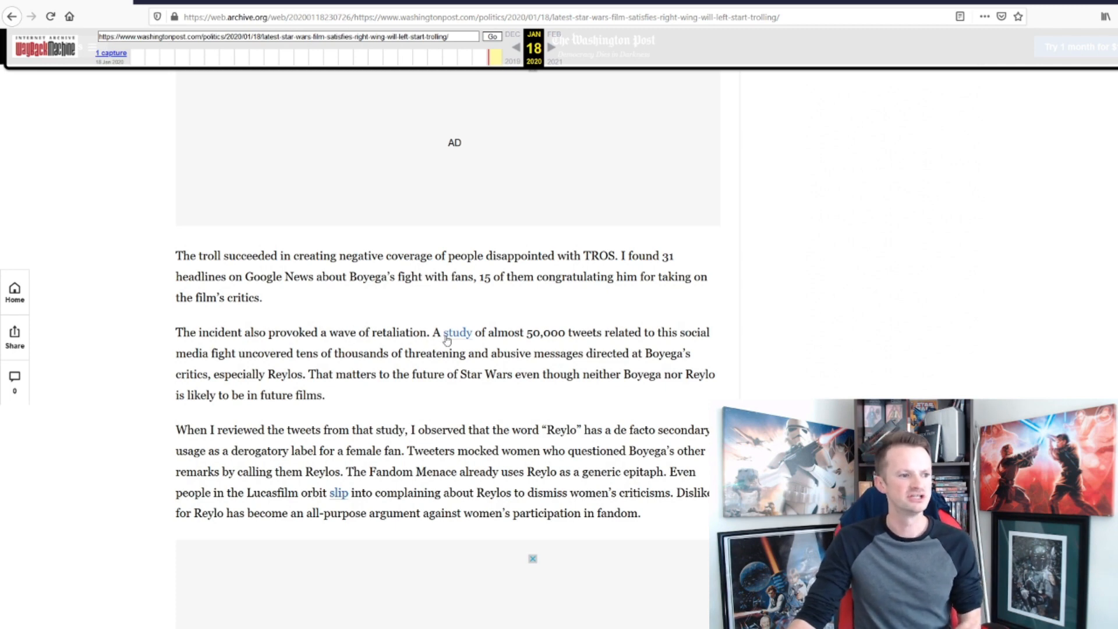
pyautogui.moveTo(593, 322)
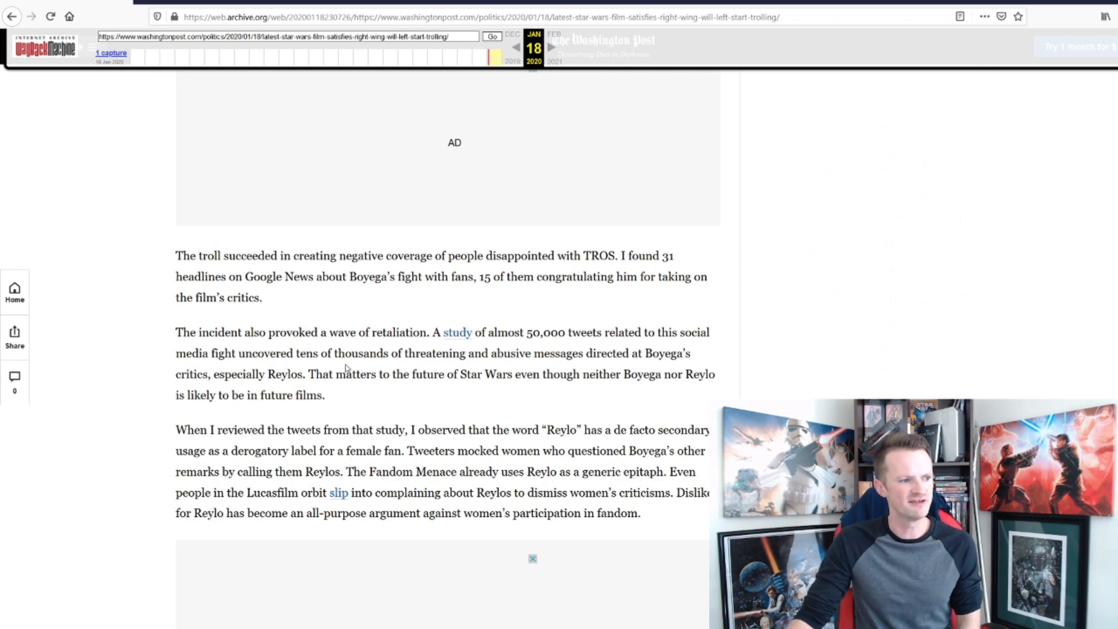
pyautogui.moveTo(477, 366)
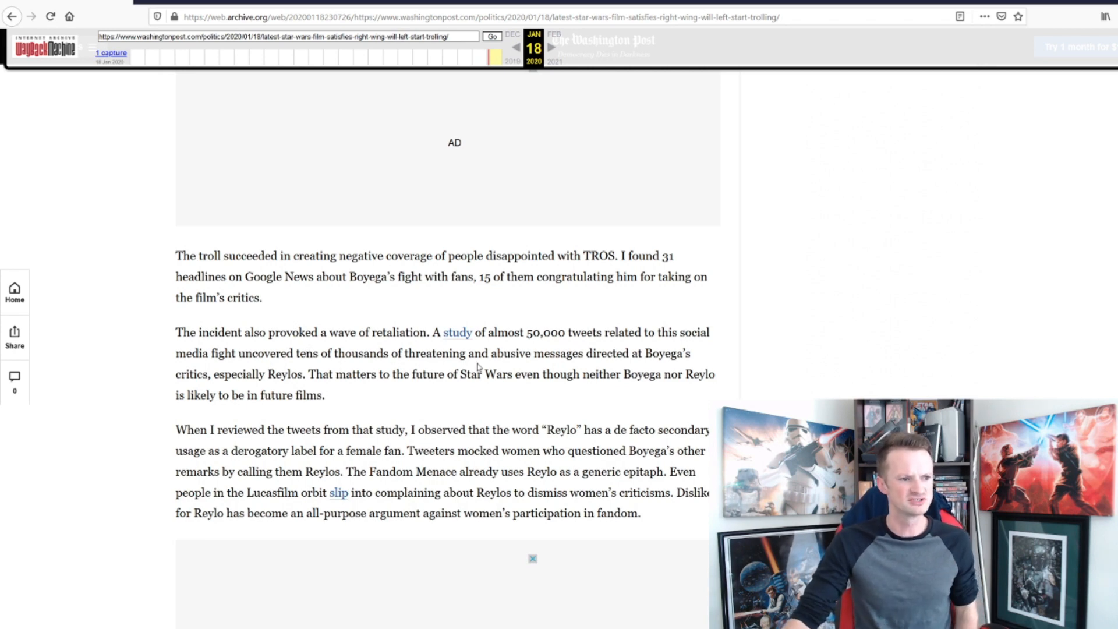
pyautogui.moveTo(284, 400)
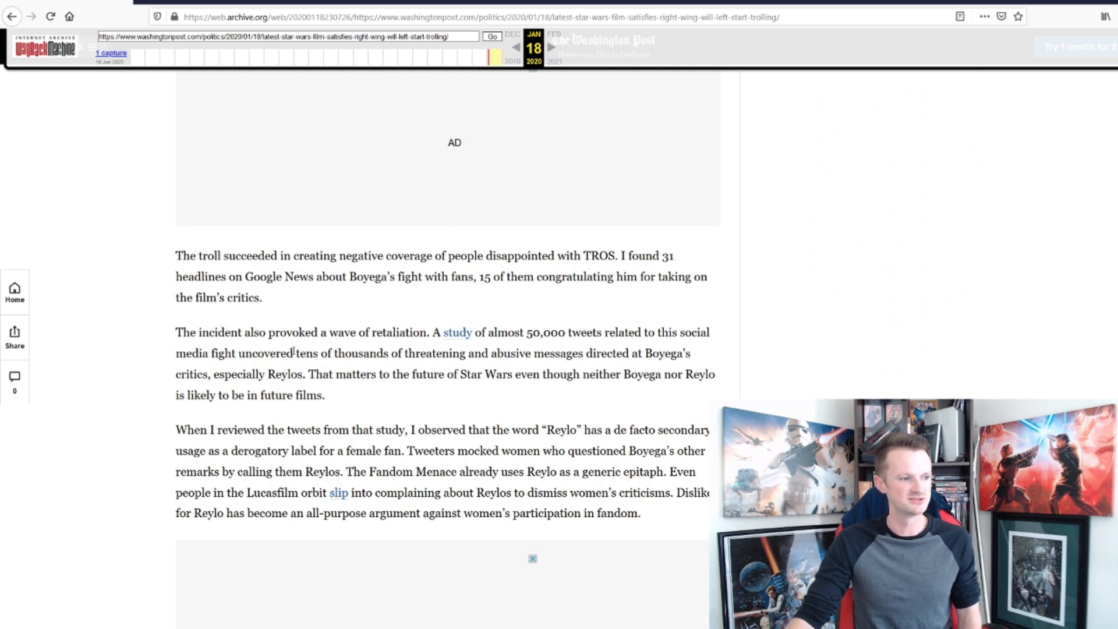
pyautogui.moveTo(441, 395)
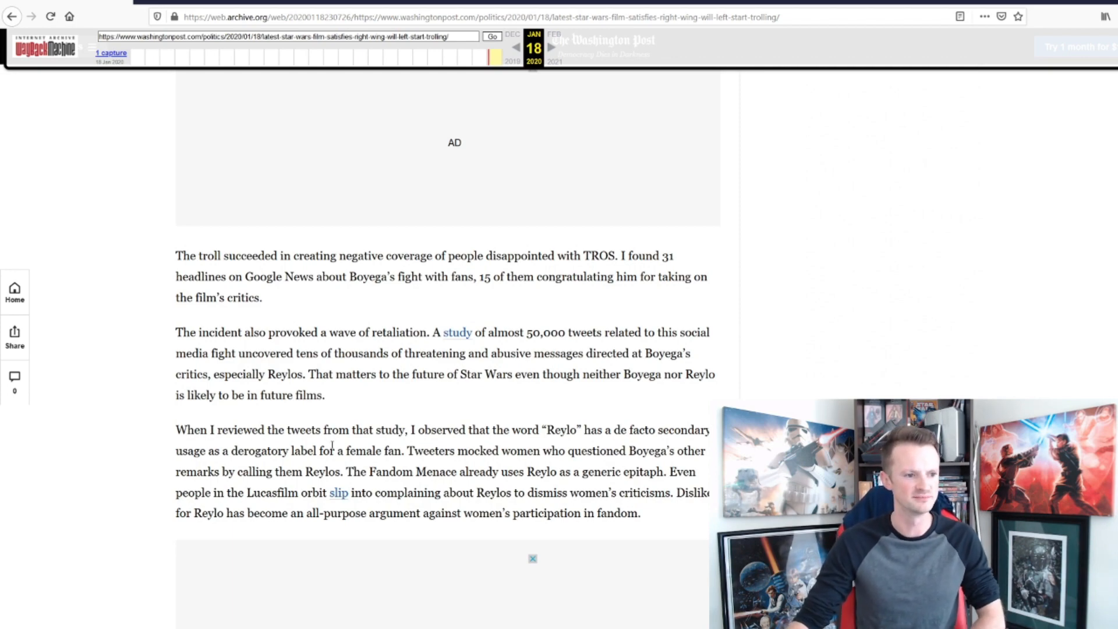
pyautogui.scroll(-3)
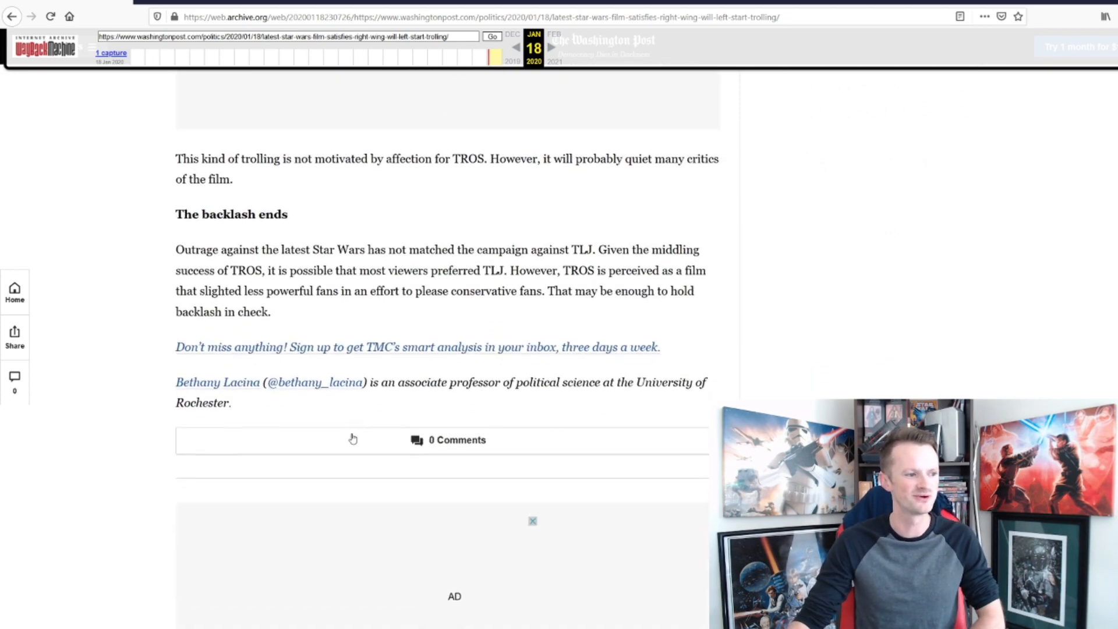
pyautogui.scroll(3)
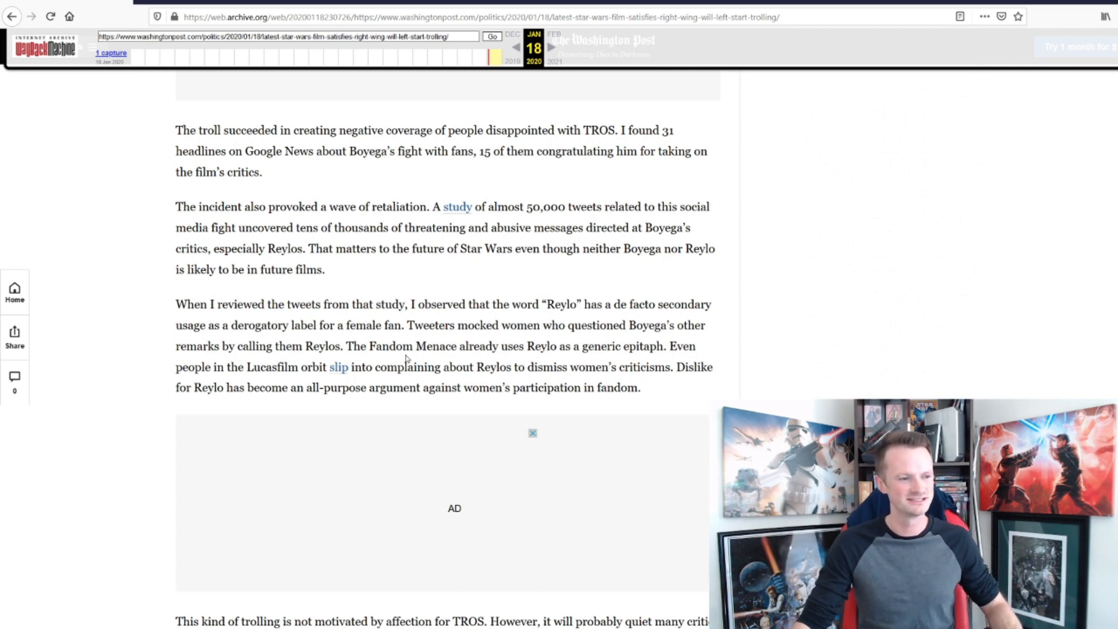
# Step: Scroll to the closing 'The backlash ends' section, the author bio and the zero-comments bar
pyautogui.scroll(-3)
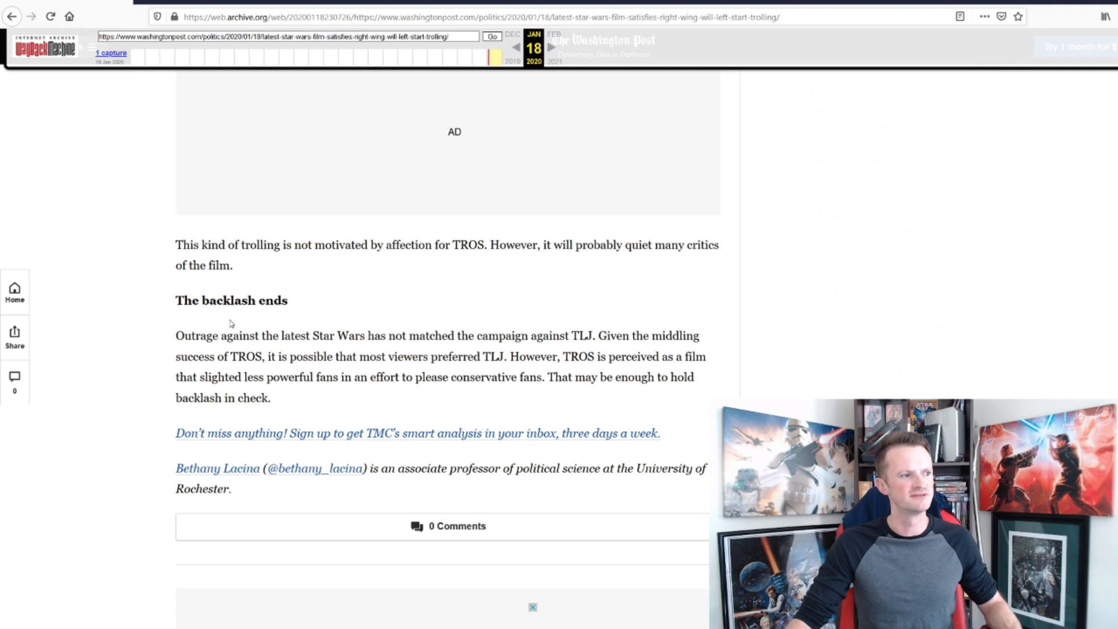
pyautogui.scroll(-3)
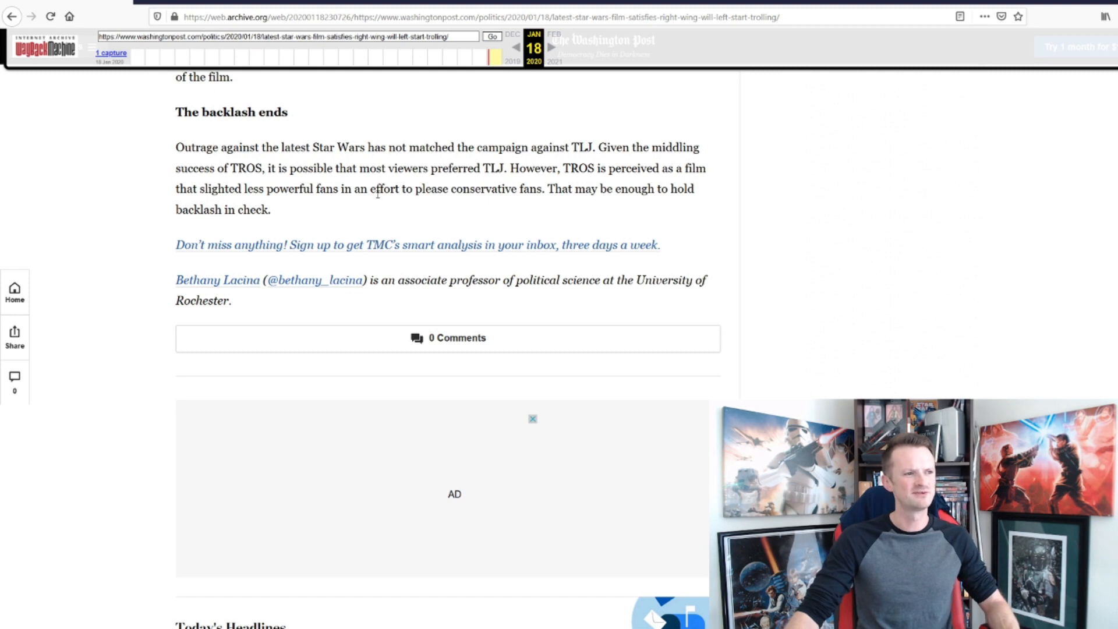
pyautogui.moveTo(581, 205)
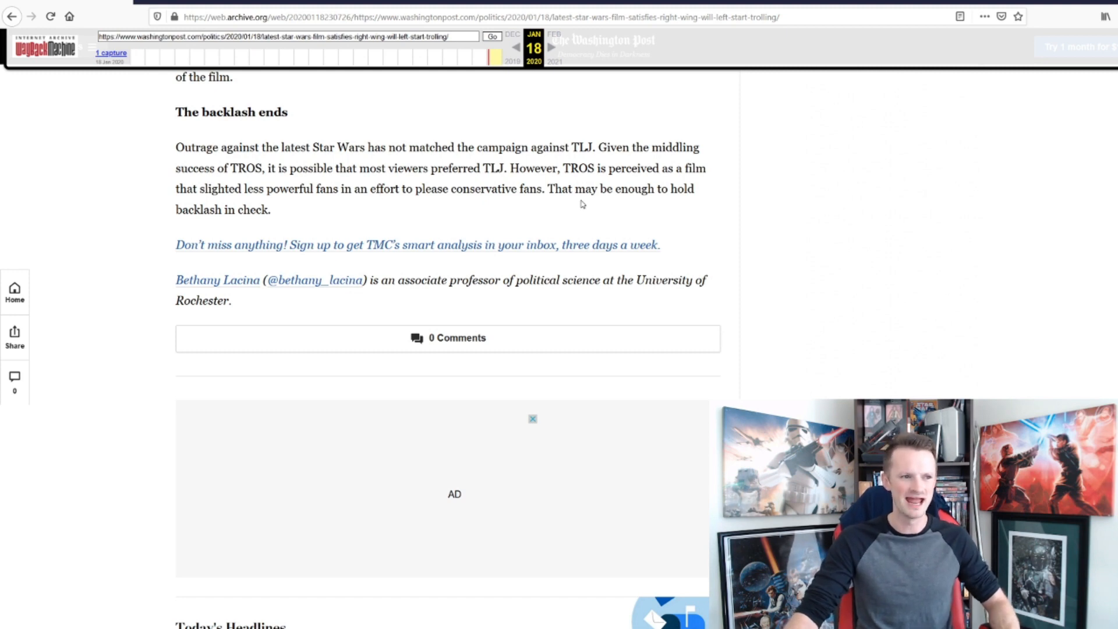
pyautogui.moveTo(285, 212)
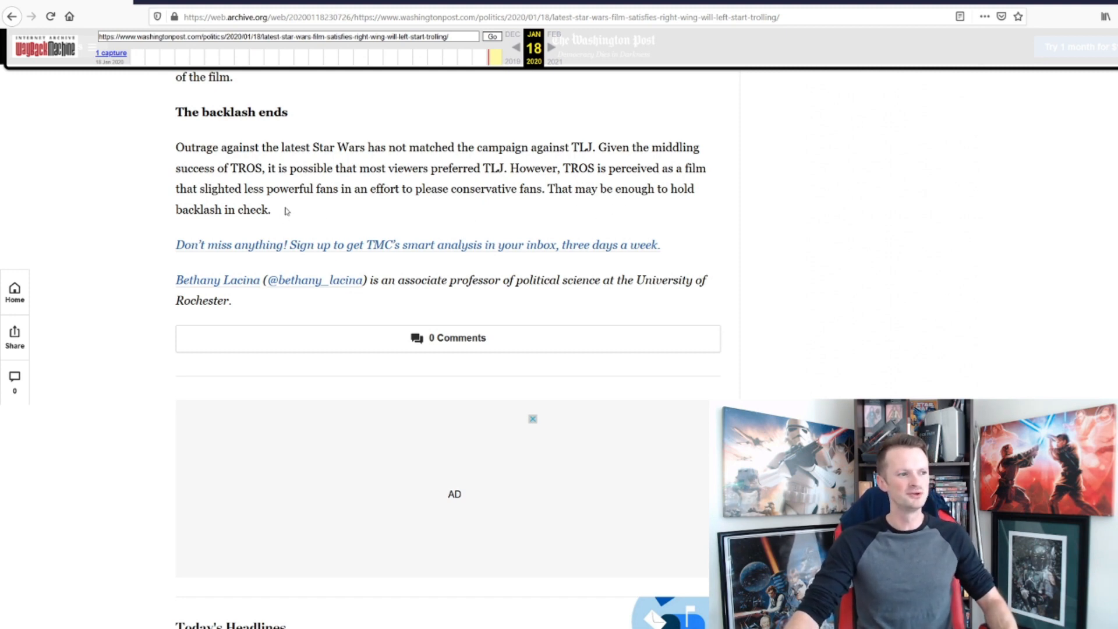
pyautogui.moveTo(218, 291)
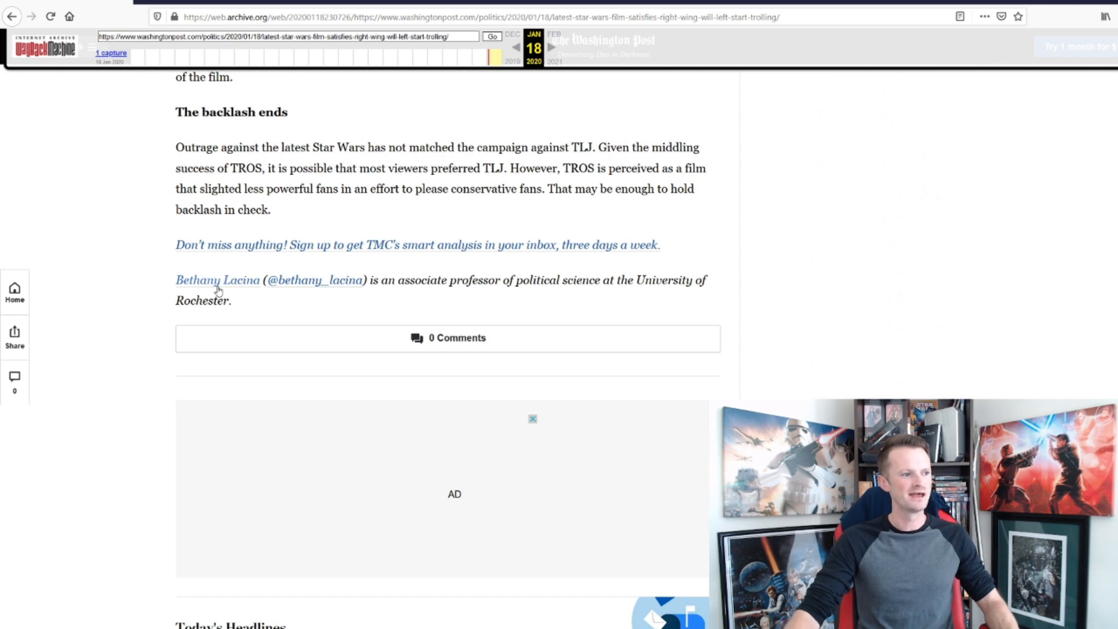
pyautogui.moveTo(235, 302)
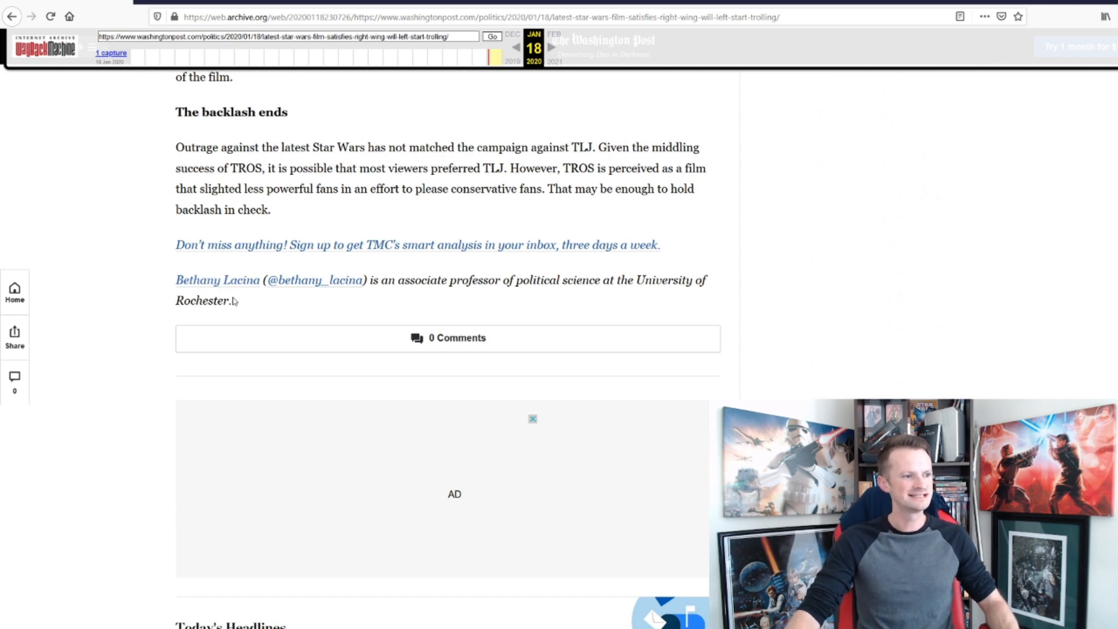
pyautogui.moveTo(529, 273)
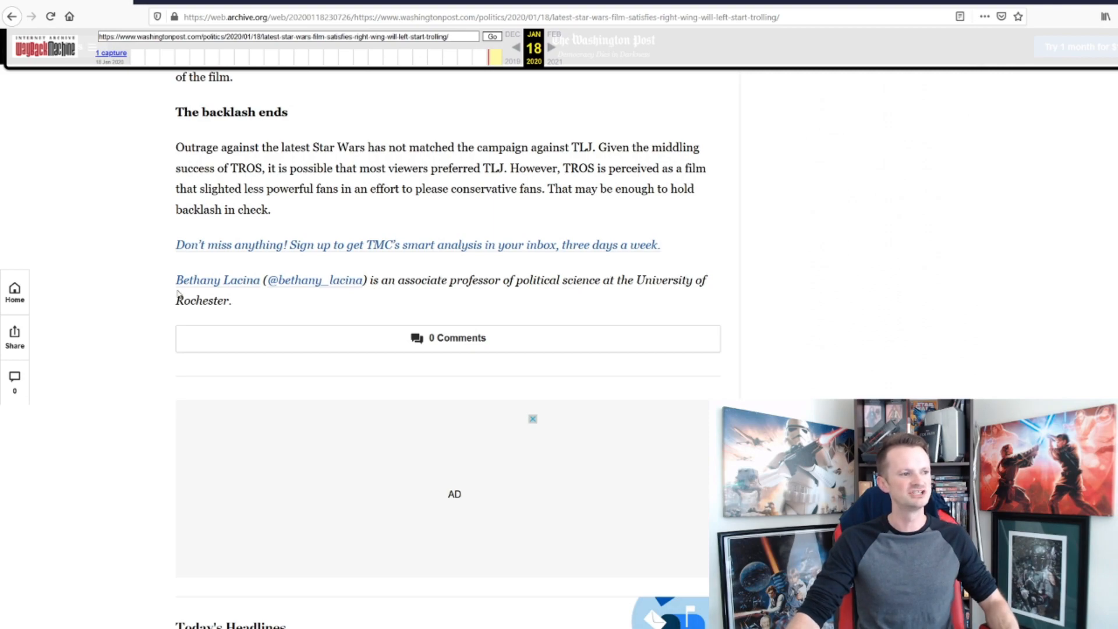
pyautogui.scroll(3)
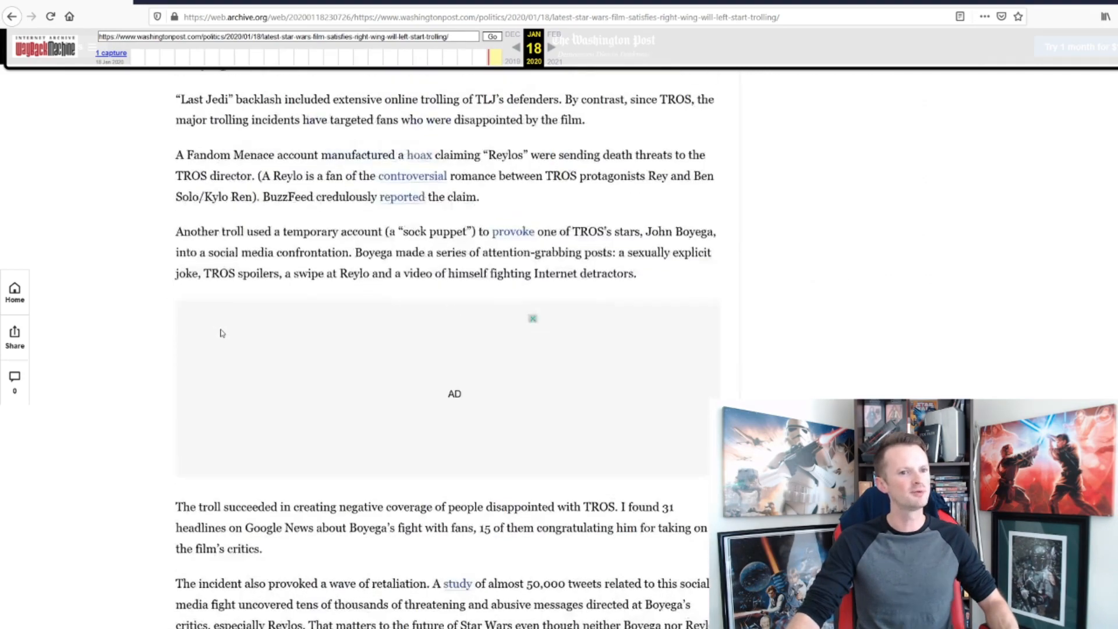
pyautogui.scroll(3)
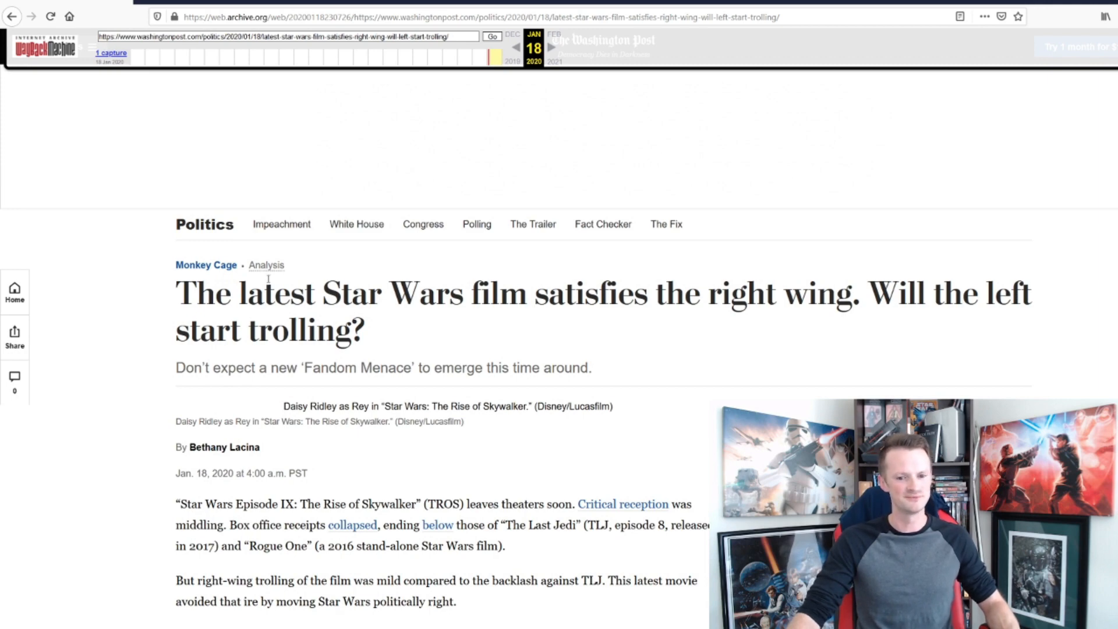
pyautogui.scroll(-3)
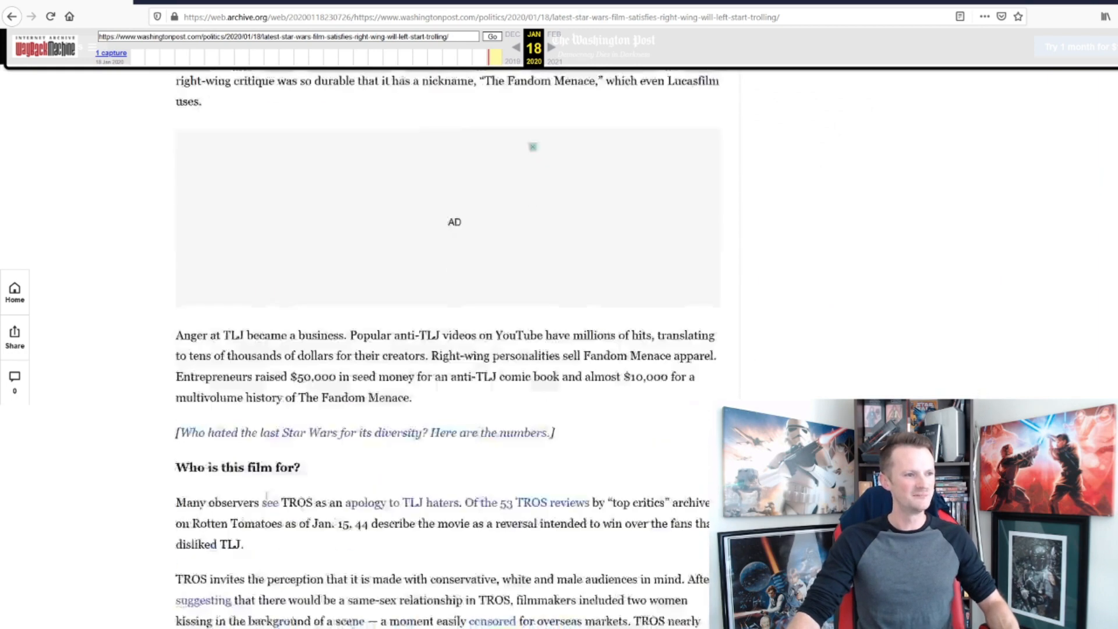
pyautogui.scroll(-3)
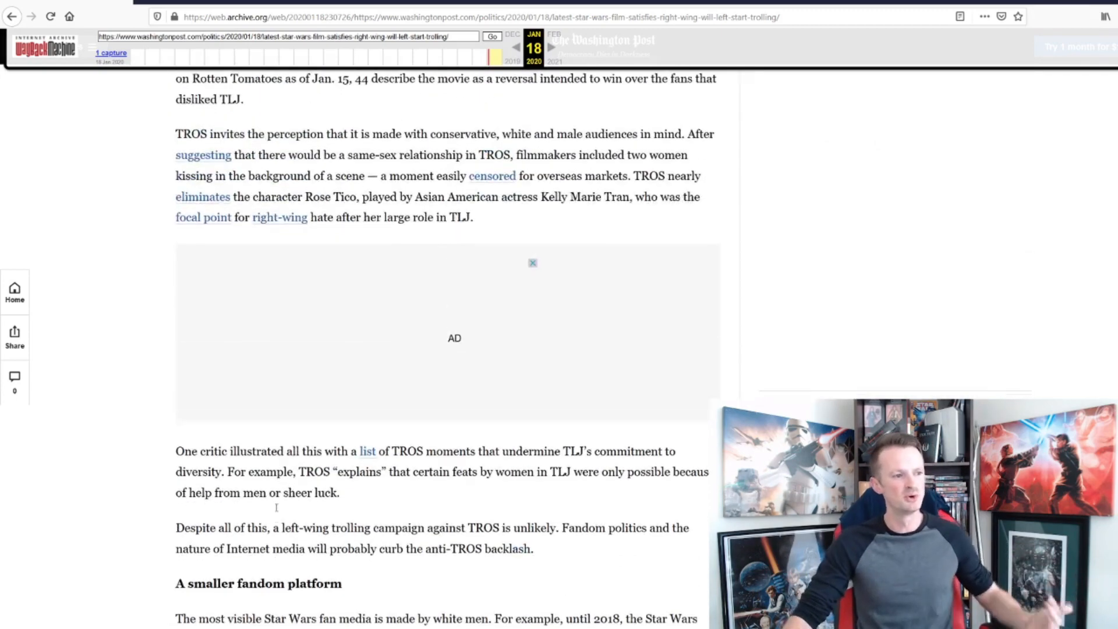
pyautogui.scroll(3)
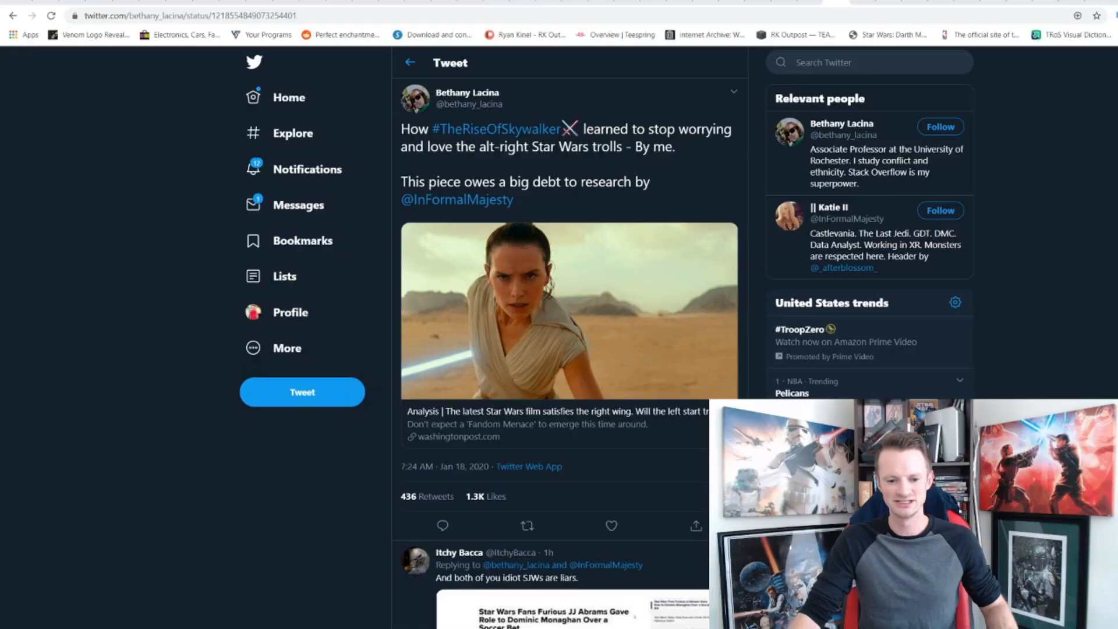
pyautogui.moveTo(466, 92)
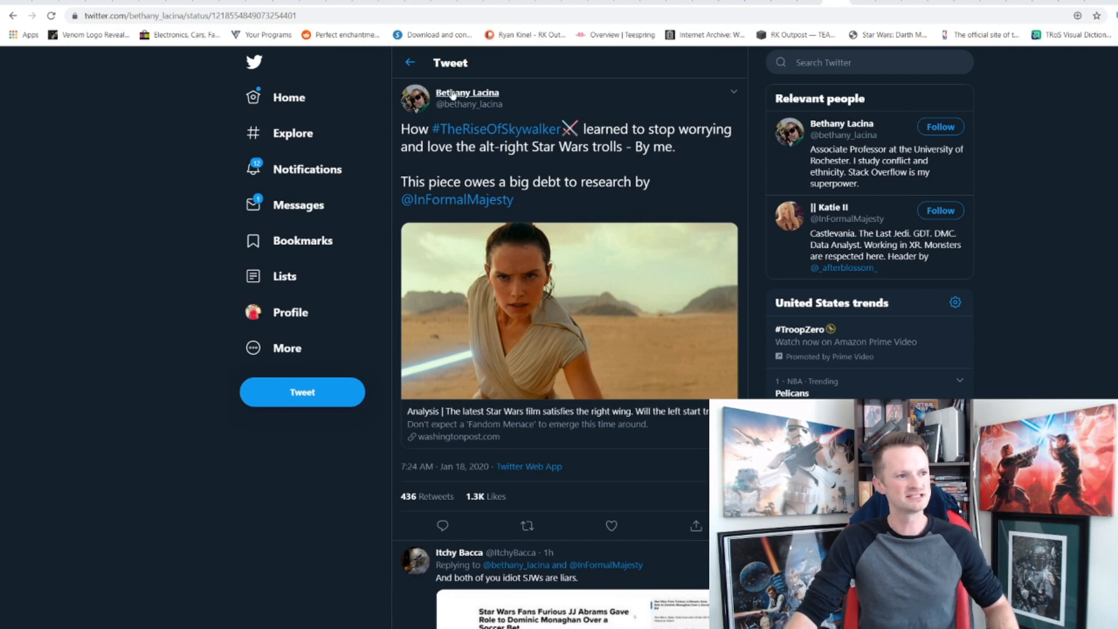
# Step: View the tweet author's Twitter profile and open the linked live Washington Post article from its card
pyautogui.click(466, 92)
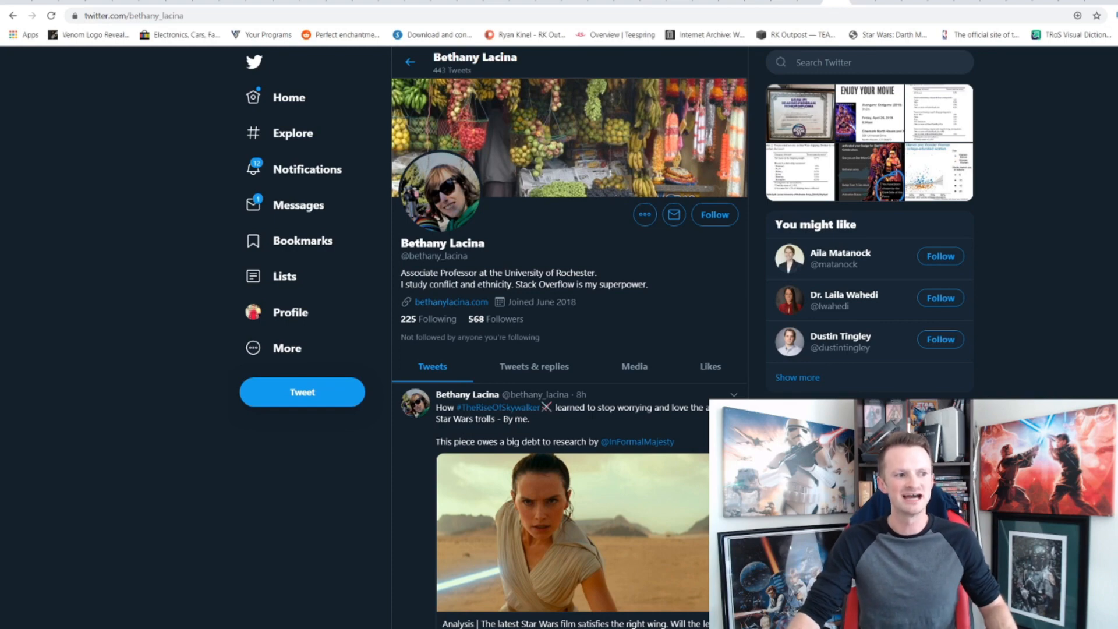
pyautogui.scroll(-3)
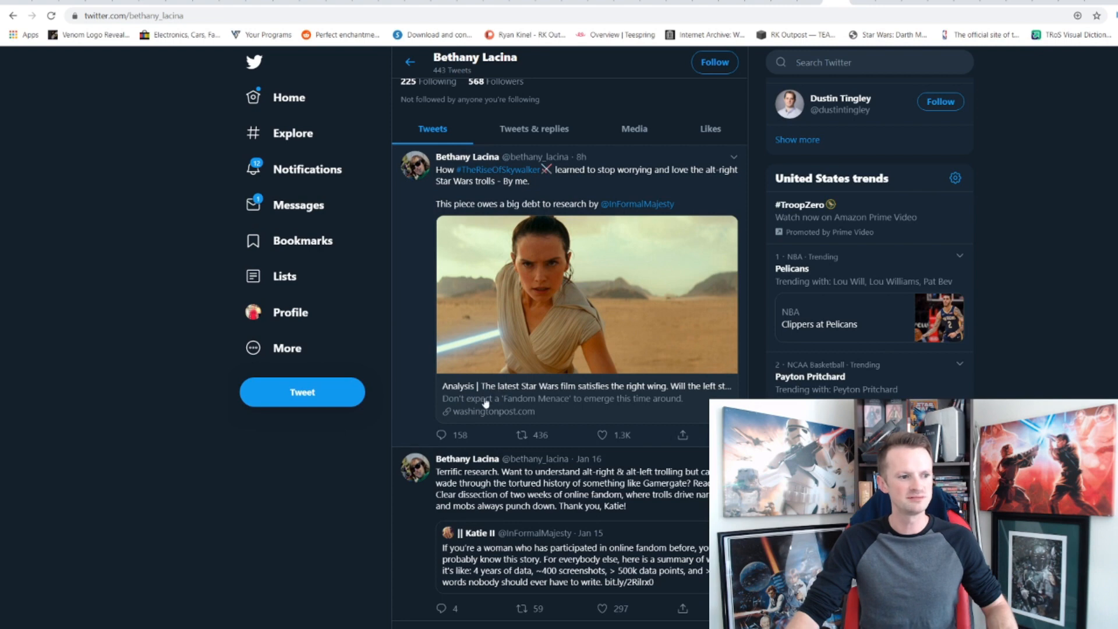
pyautogui.click(586, 387)
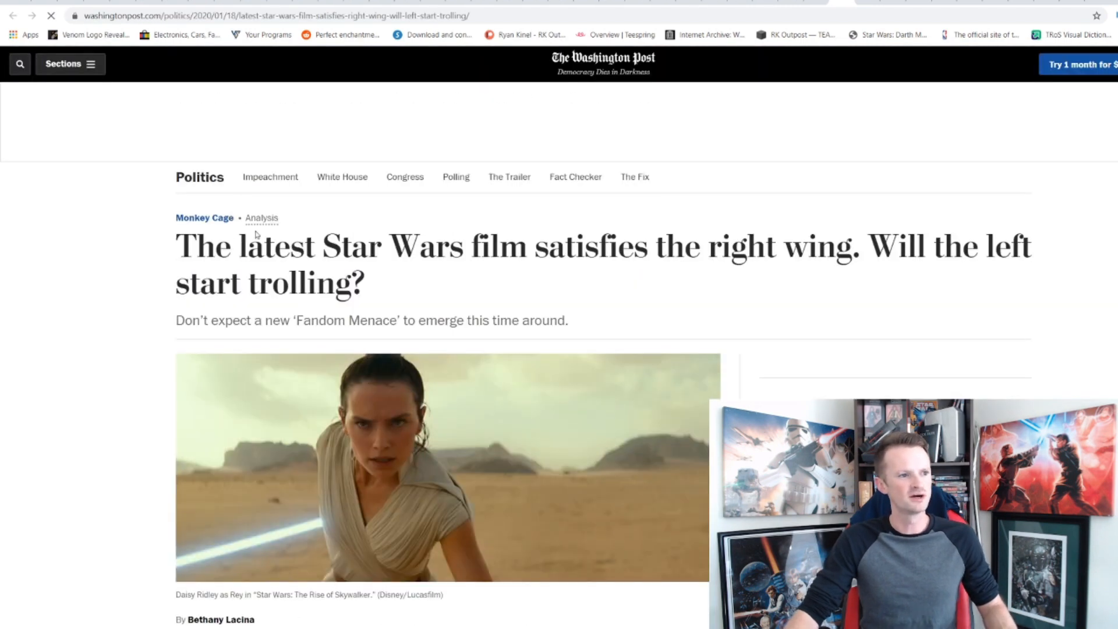